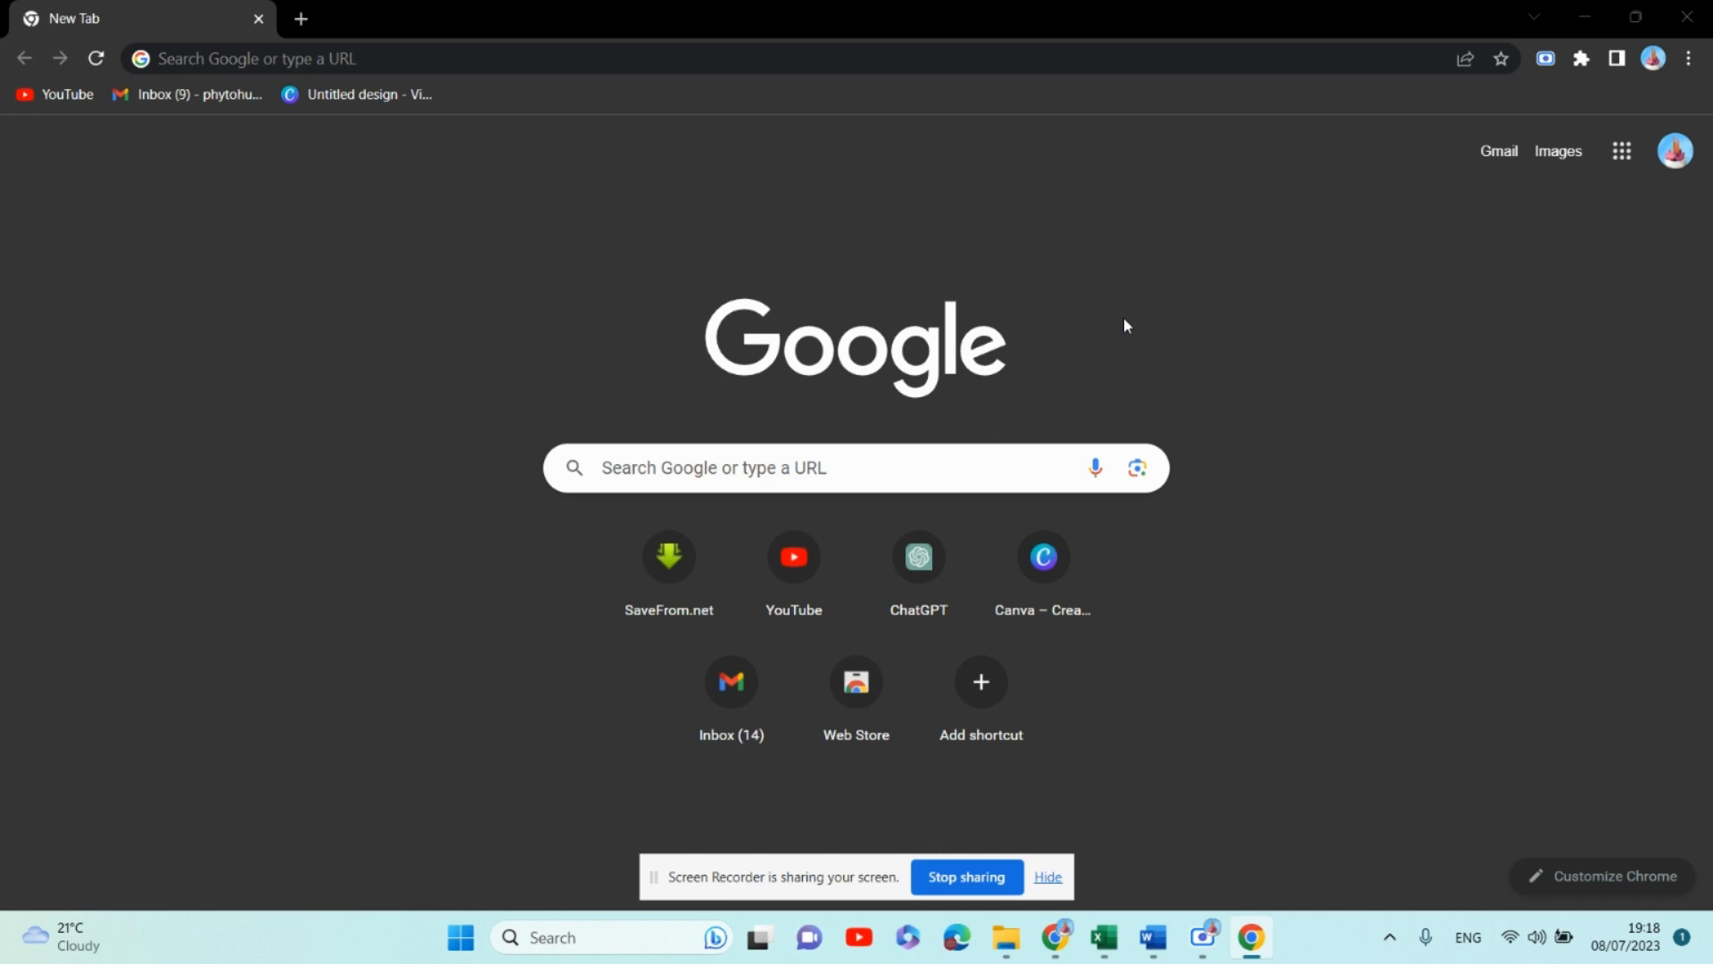
pyautogui.moveTo(395, 99)
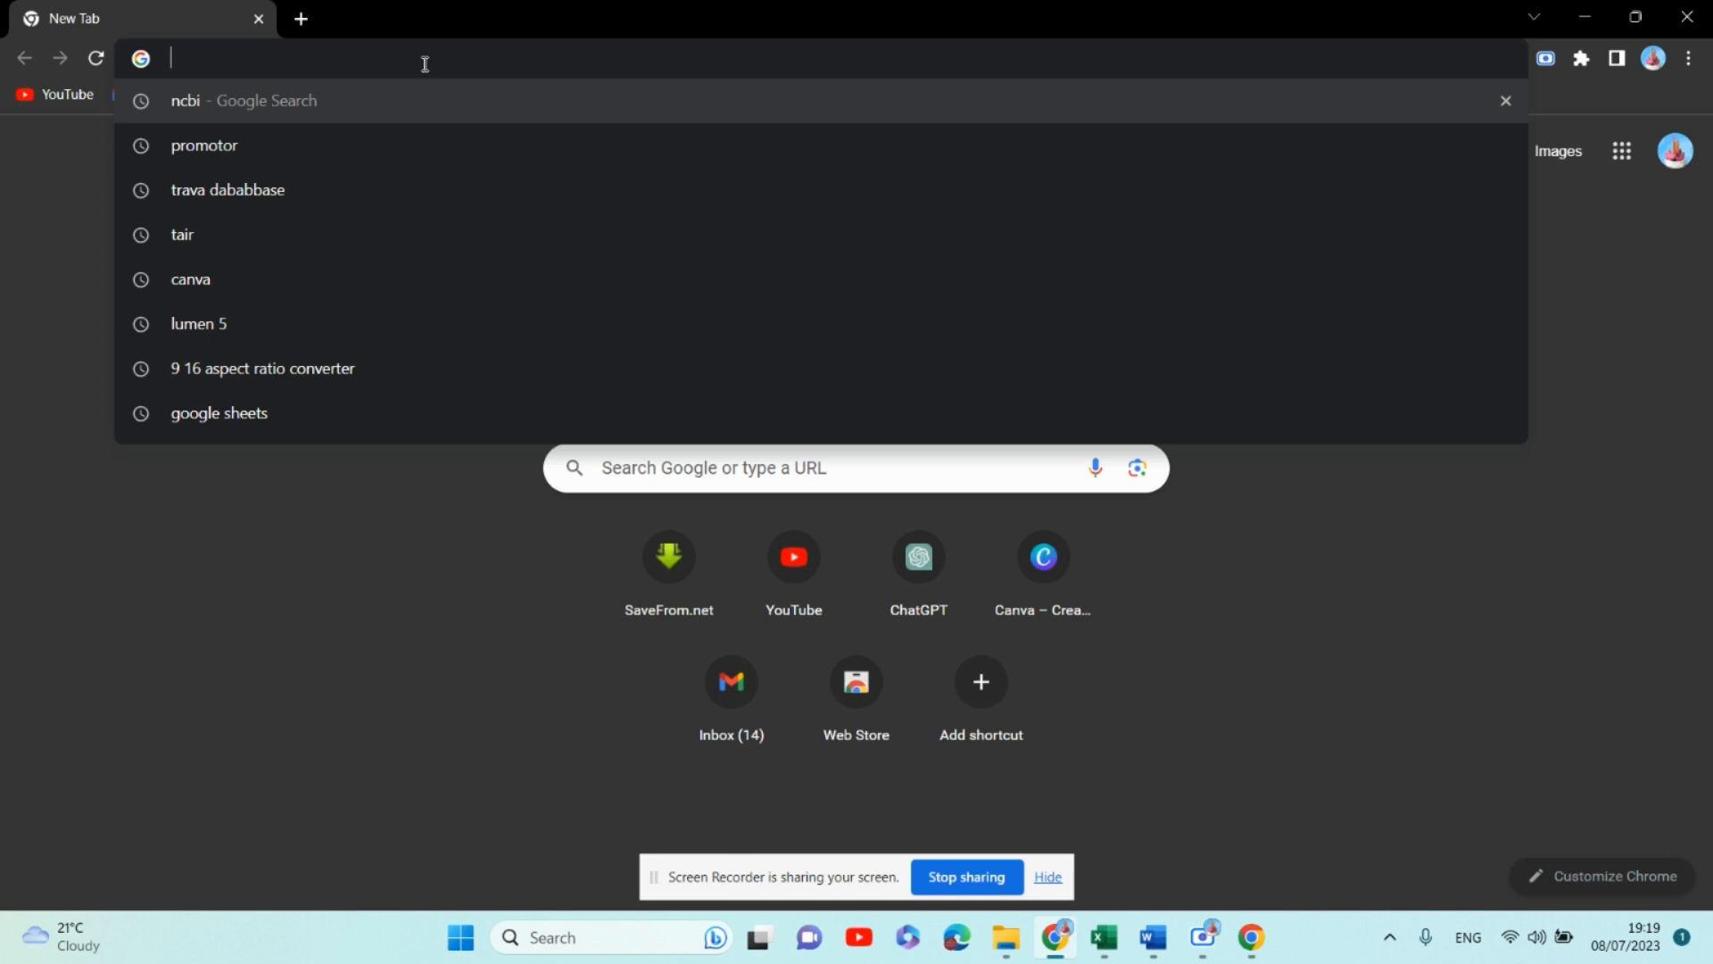
# Search Google for 'plantcare database'
pyautogui.write('plant')
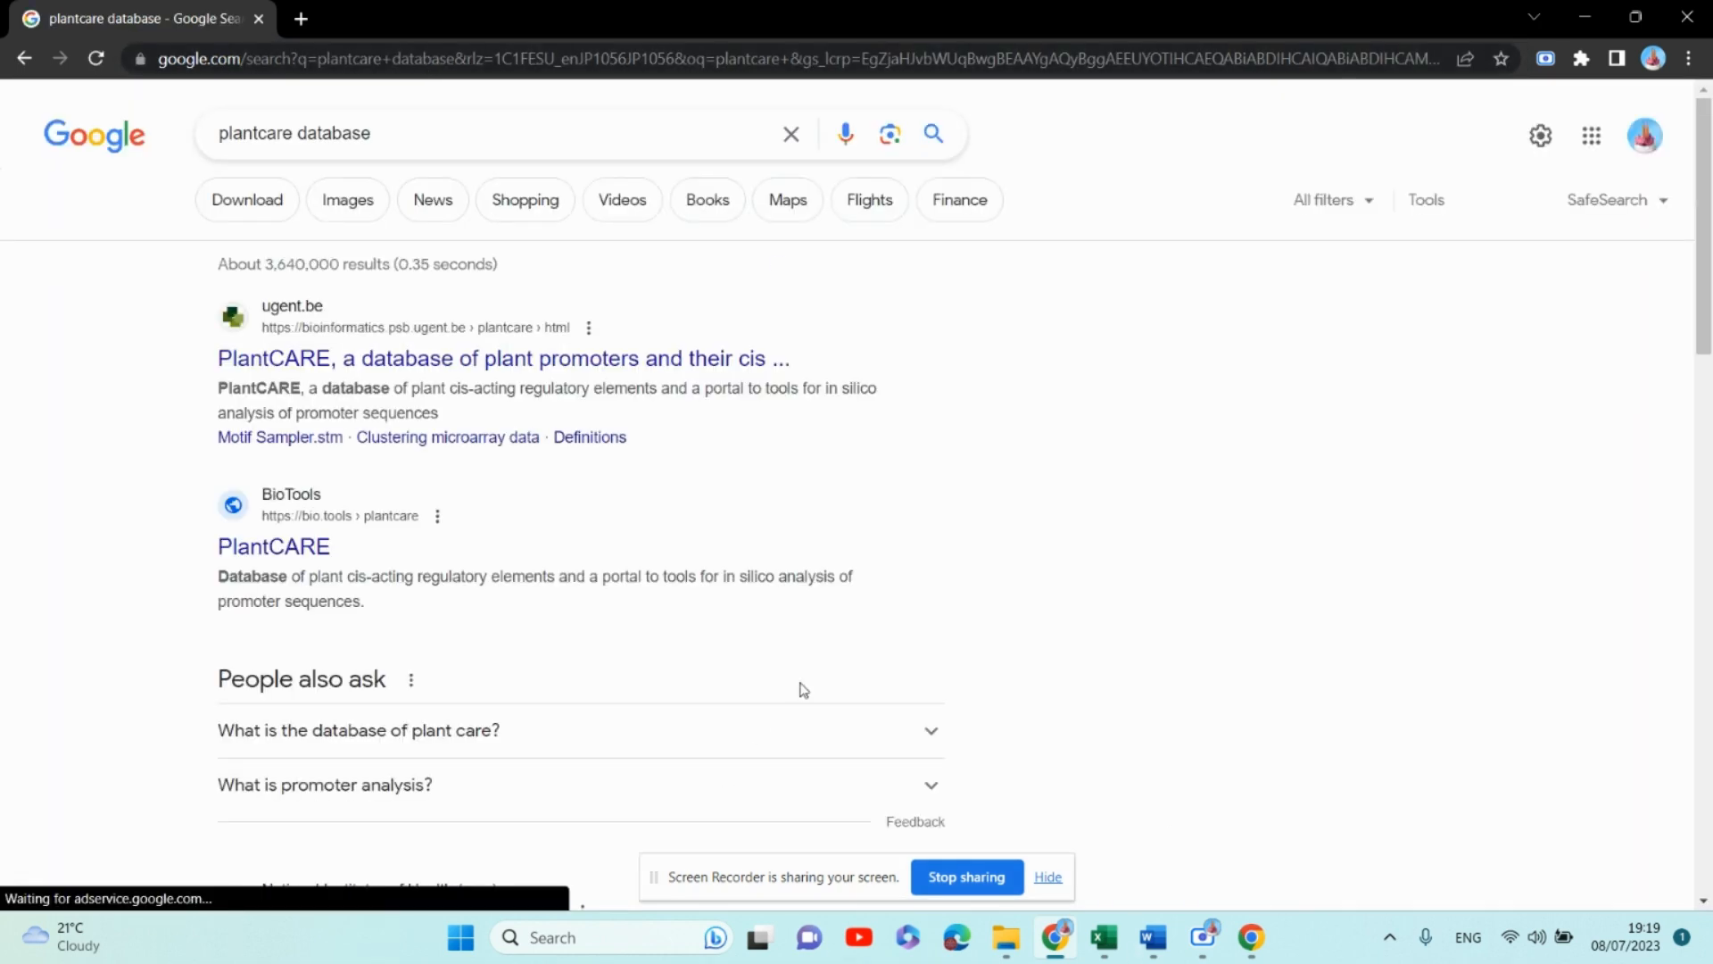
pyautogui.moveTo(313, 357)
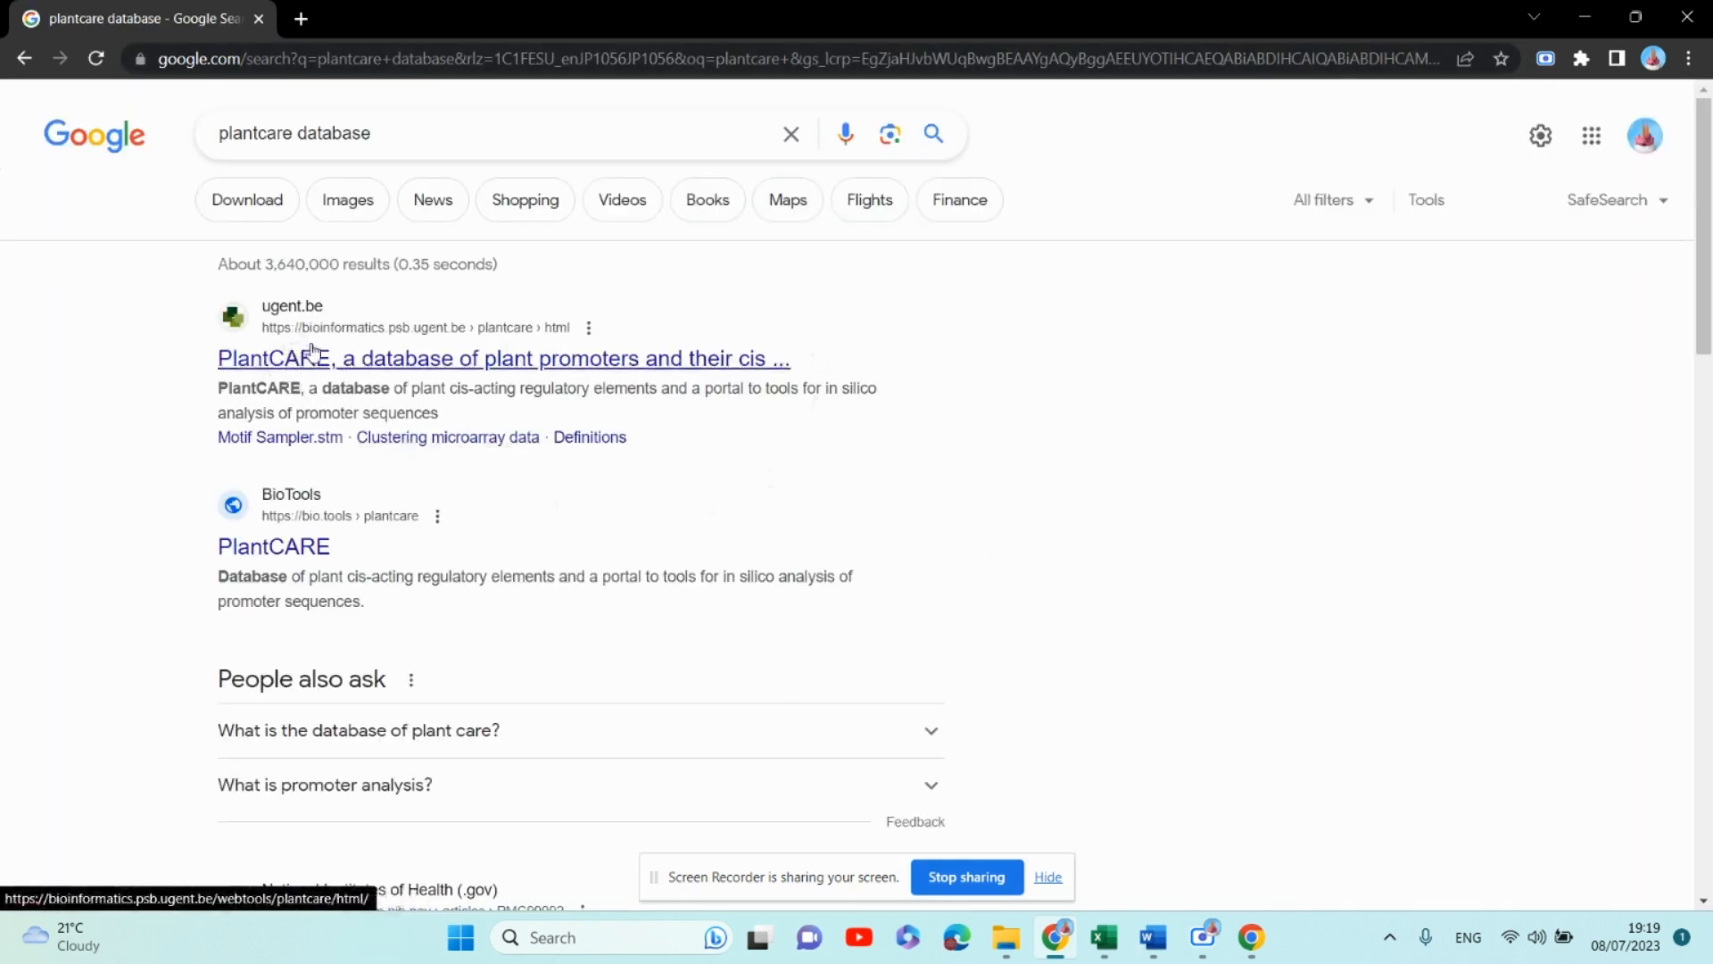
# Go from the PlantCARE search result to its Search for CARE submission form
pyautogui.click(502, 358)
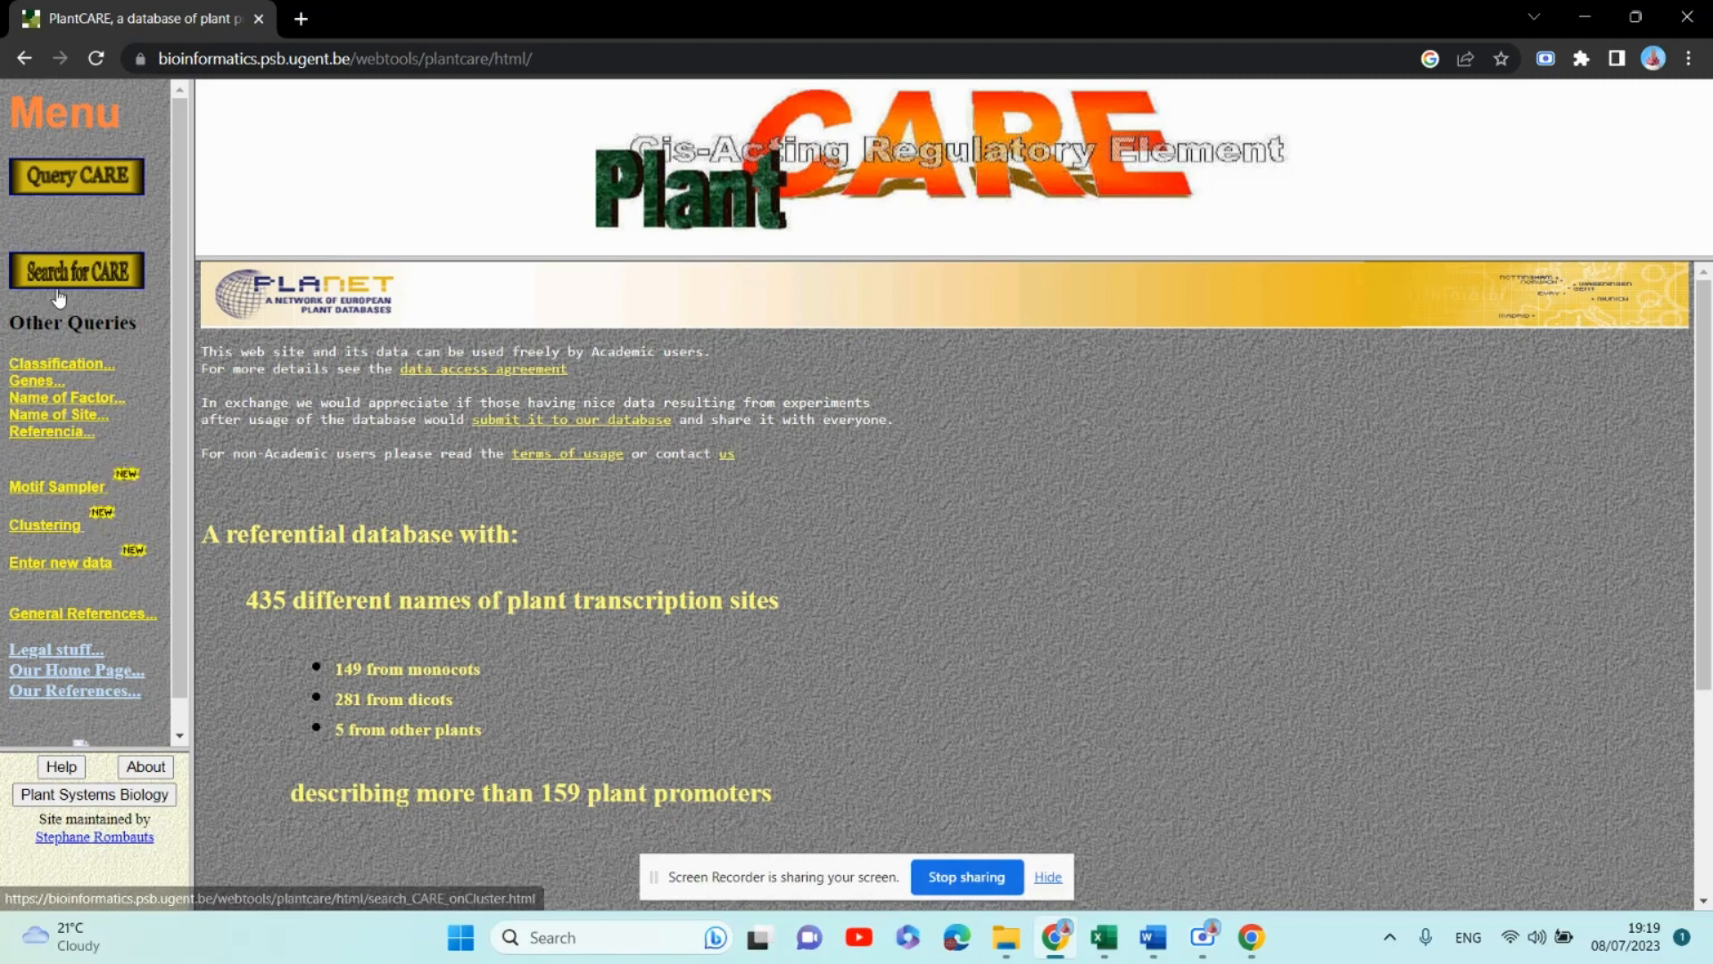
pyautogui.click(75, 271)
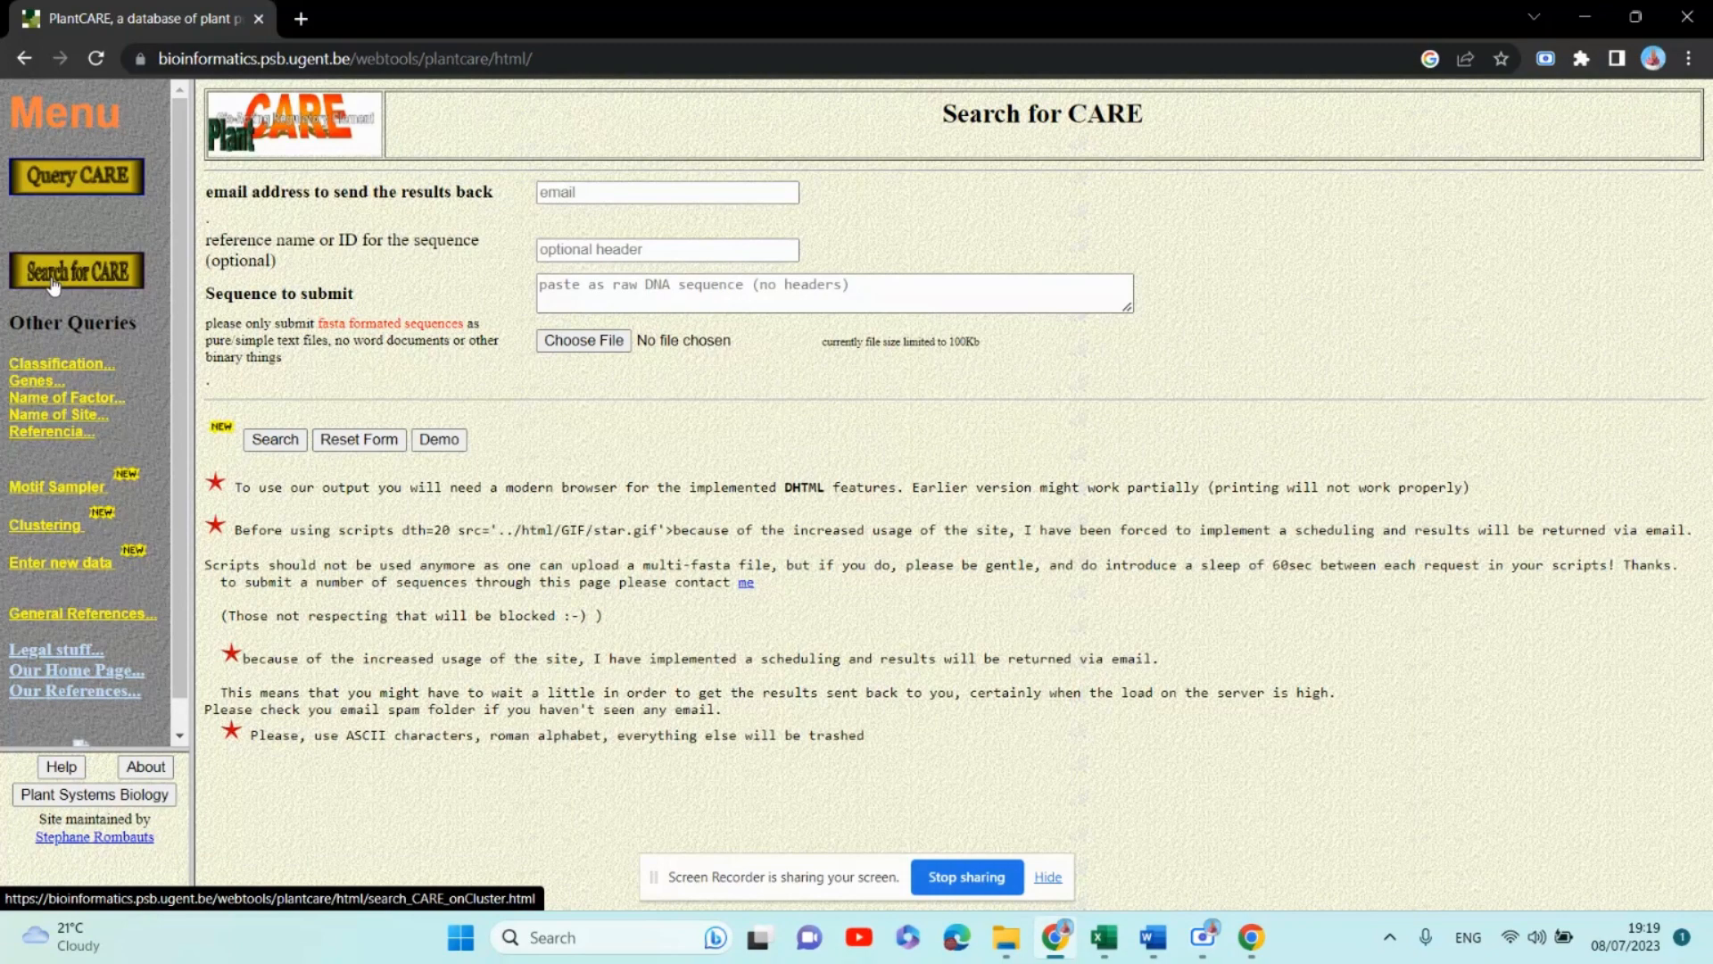
pyautogui.moveTo(72, 292)
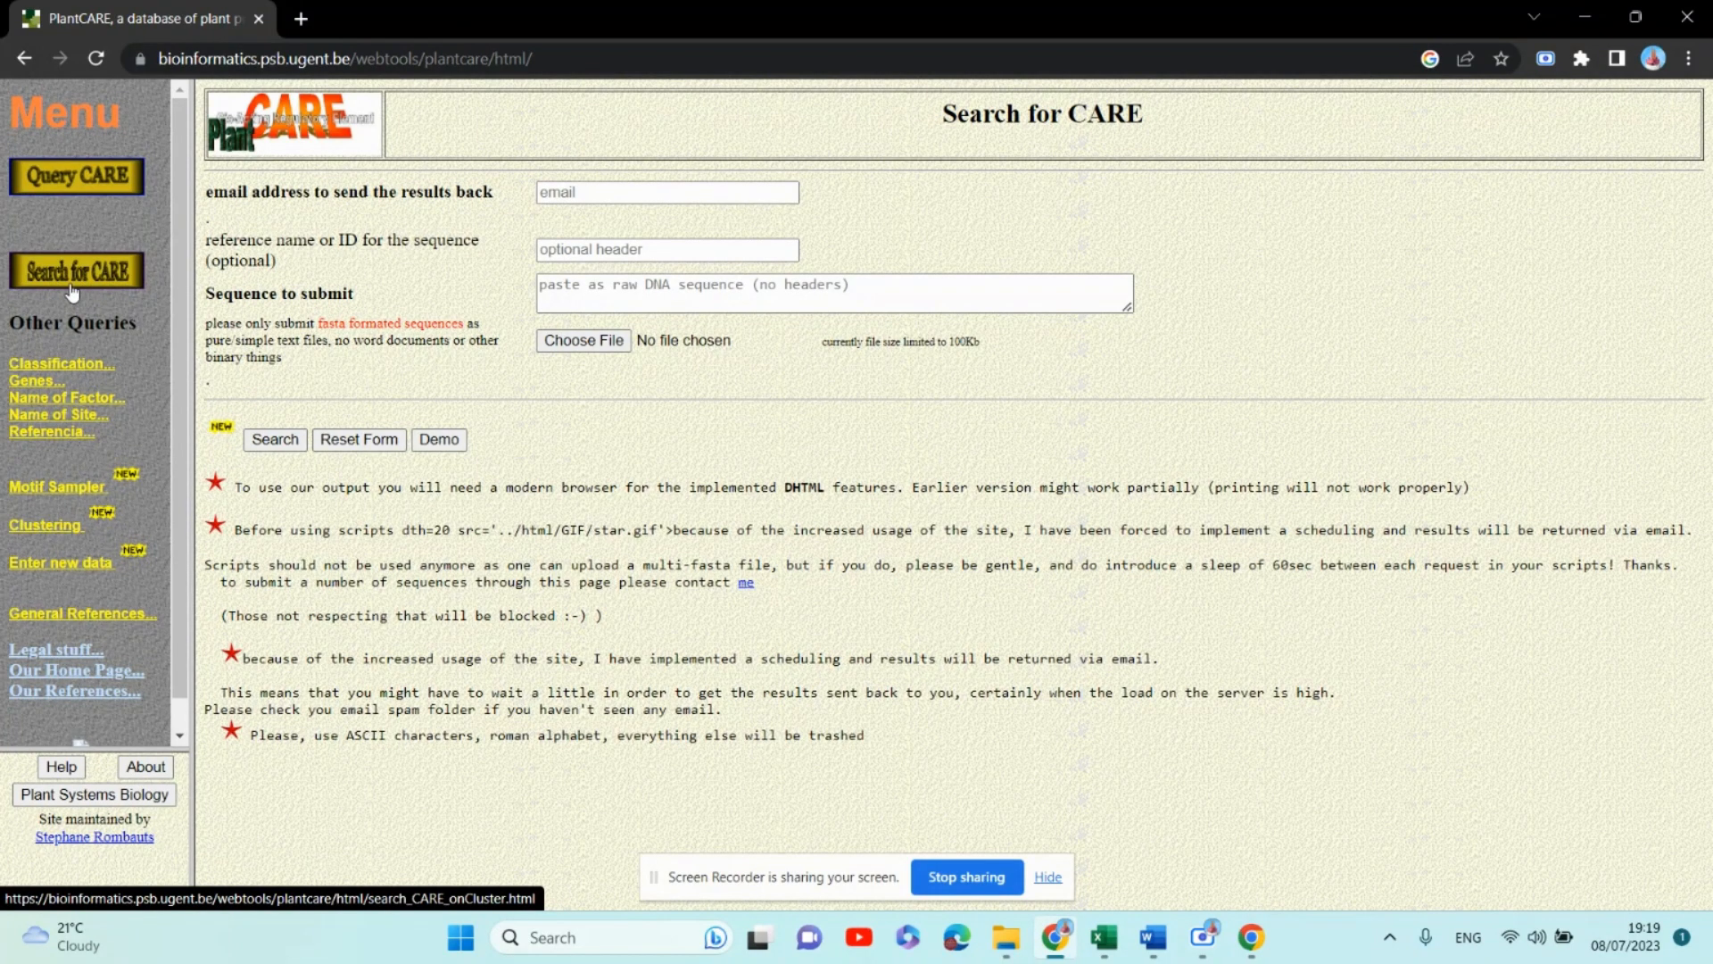
# Focus the results email field after checking which Google account is signed in
pyautogui.click(665, 192)
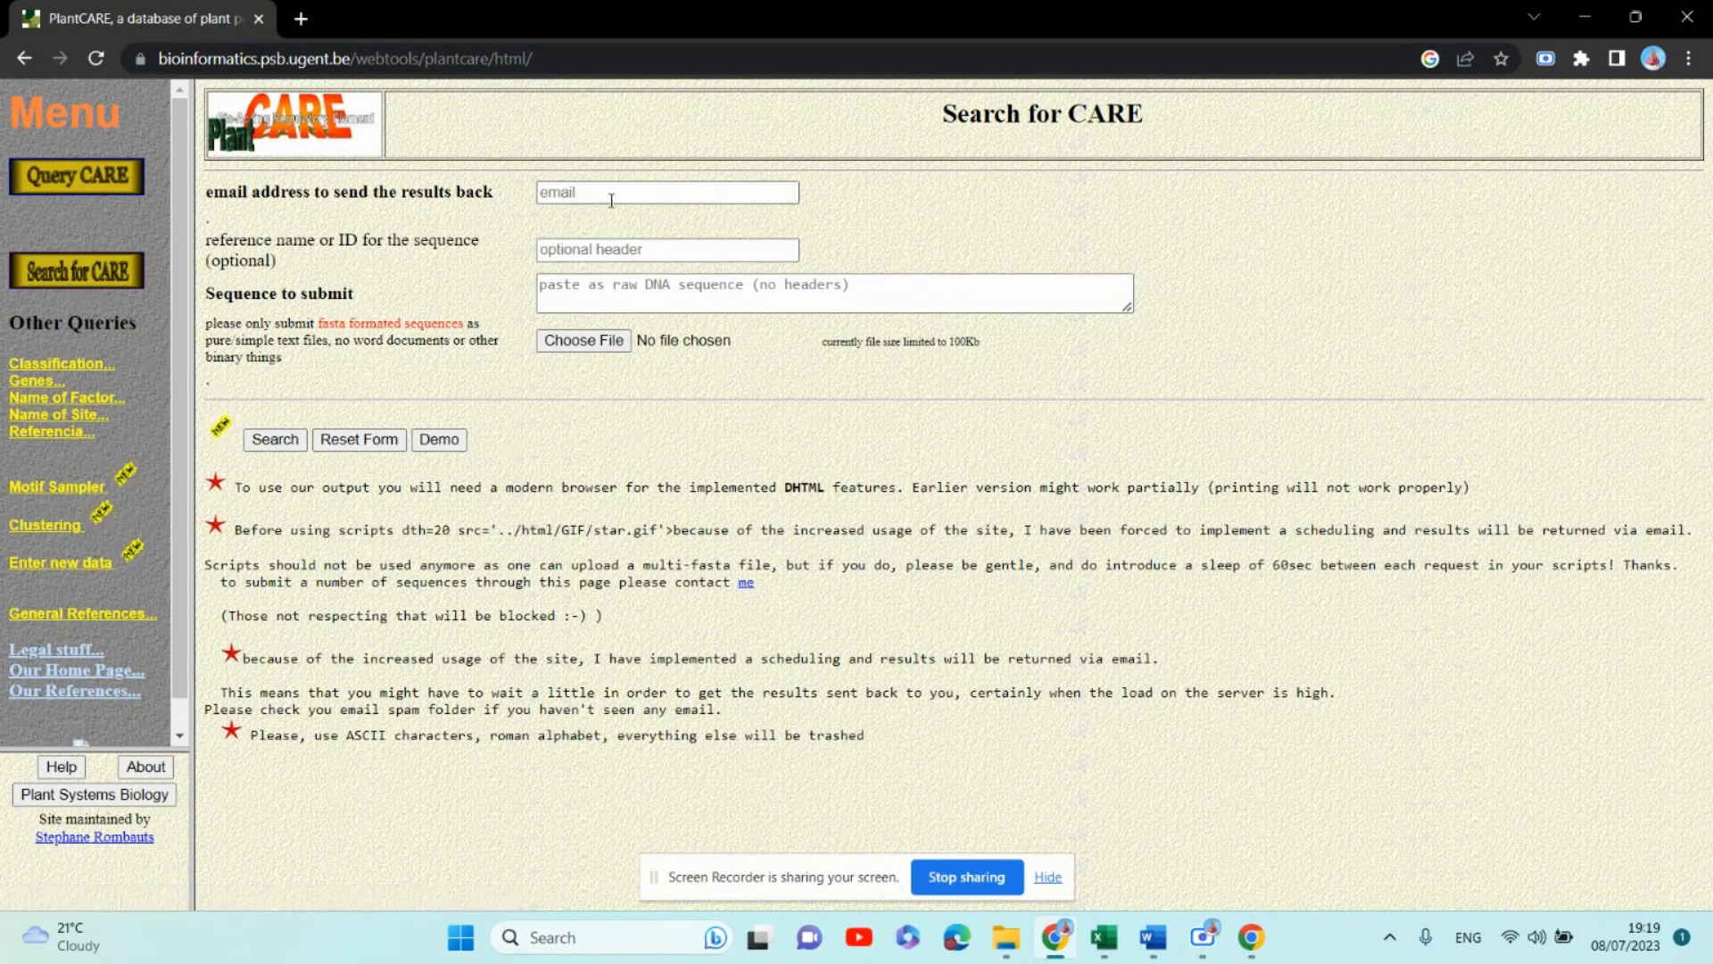
pyautogui.click(665, 193)
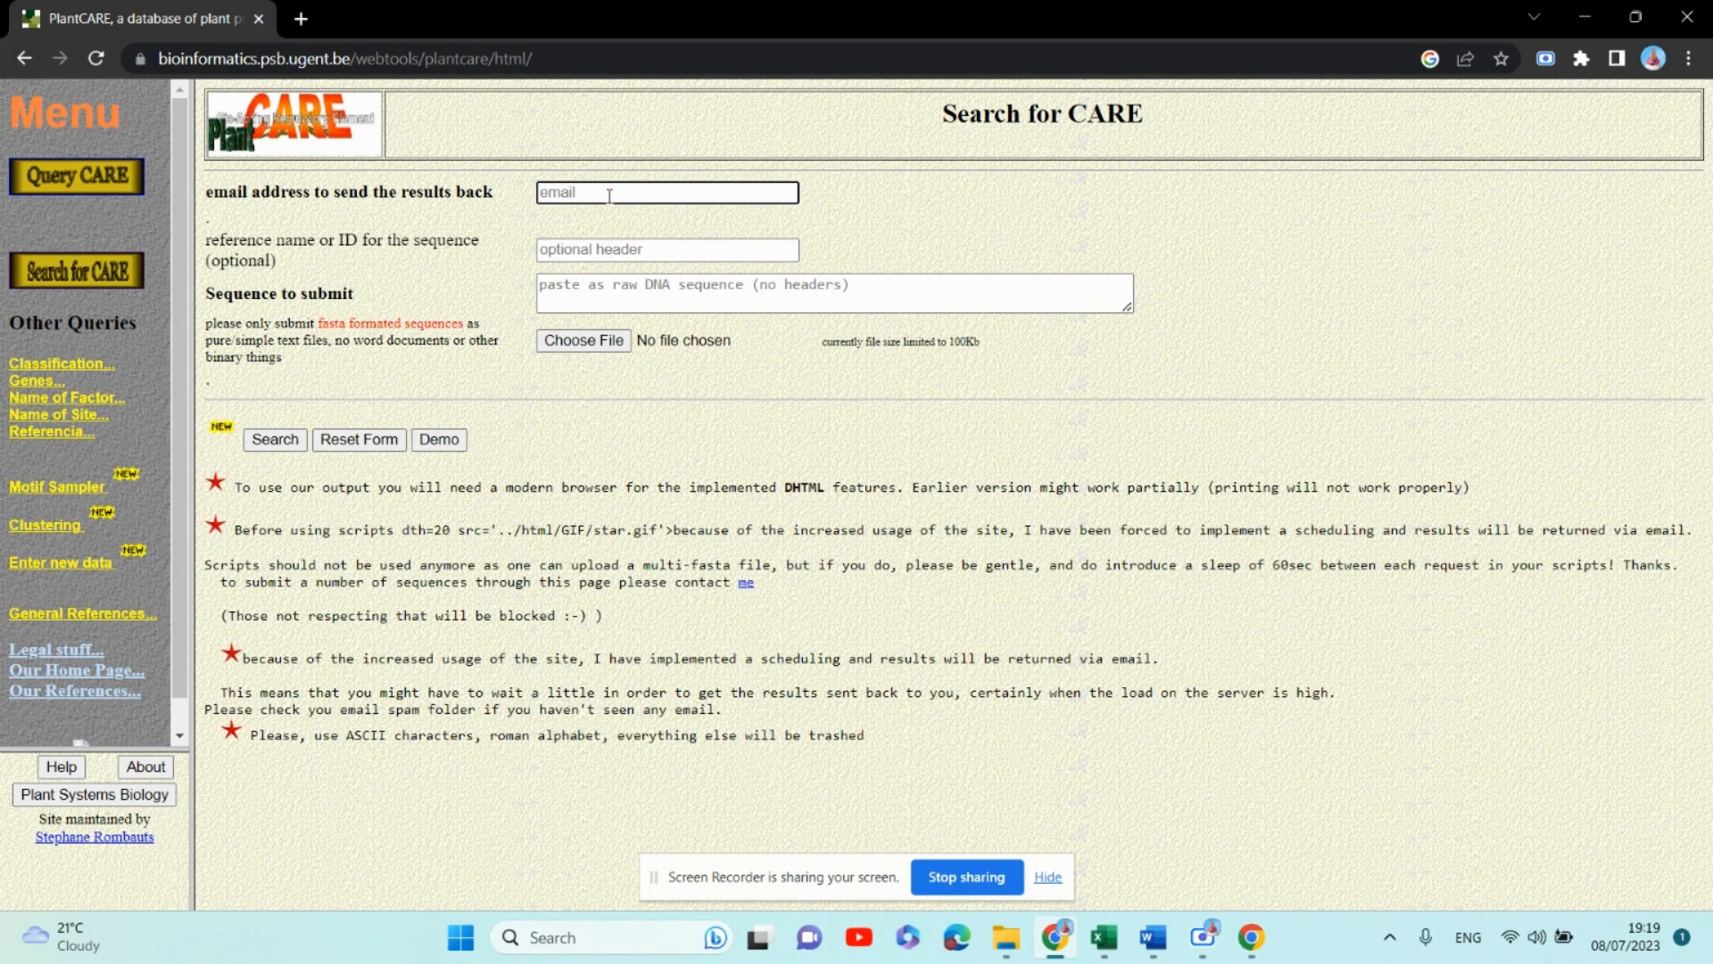
pyautogui.click(1651, 58)
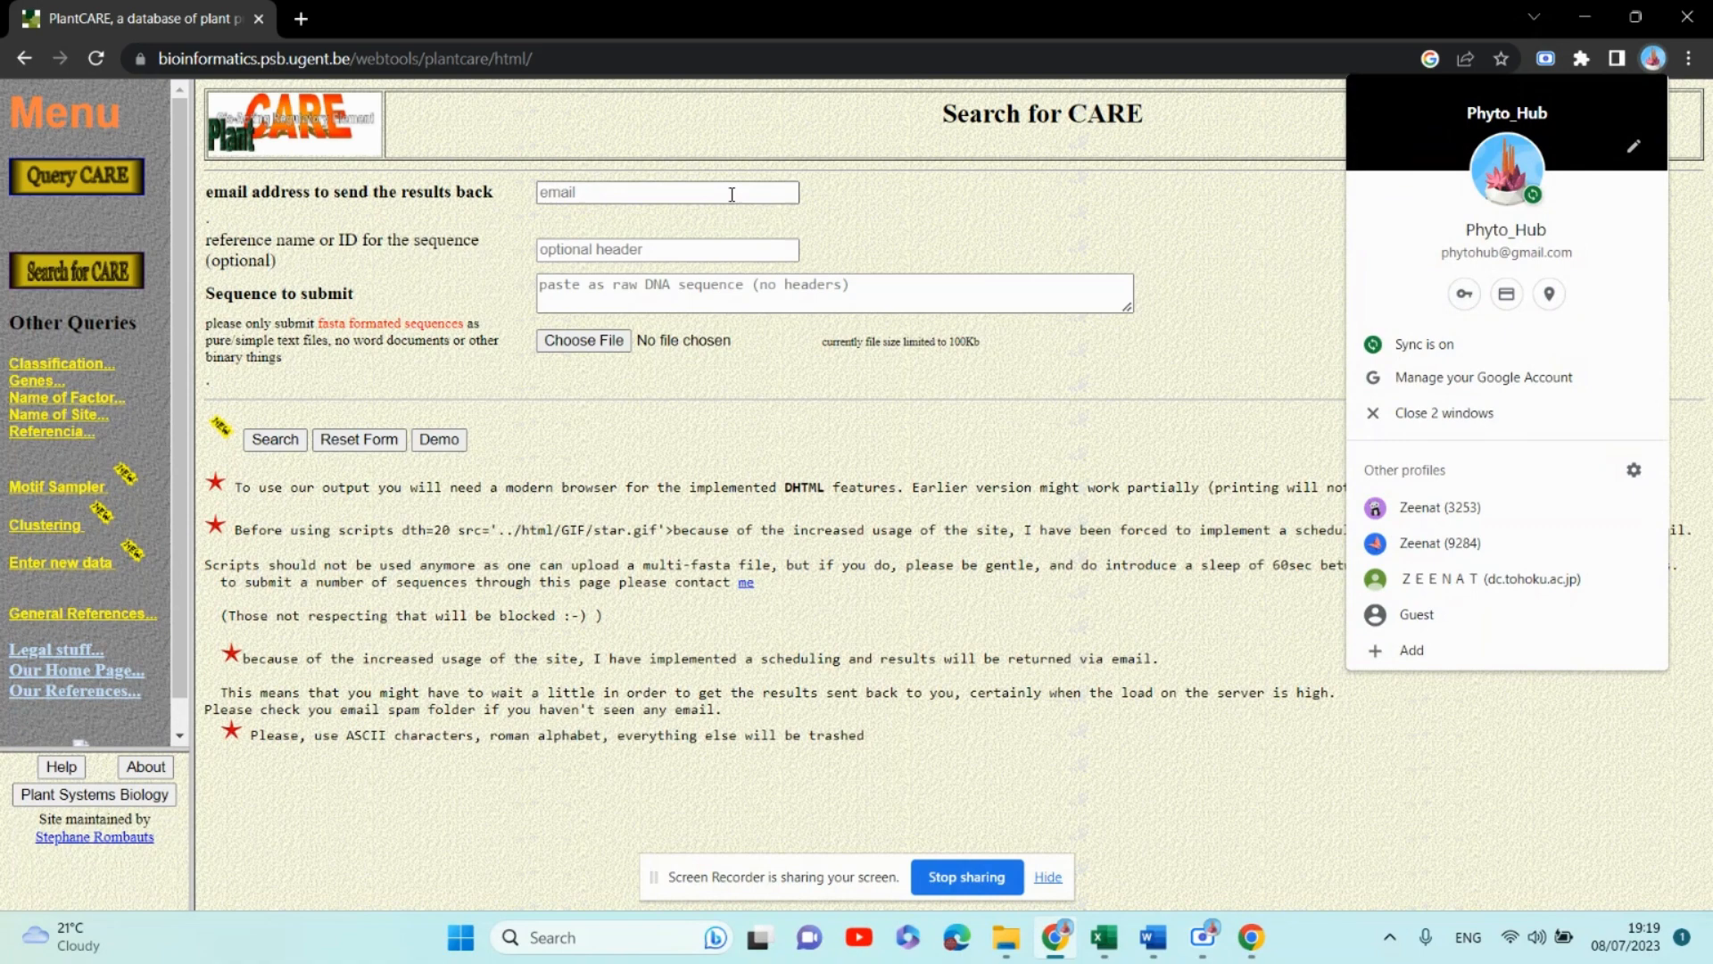
pyautogui.click(667, 193)
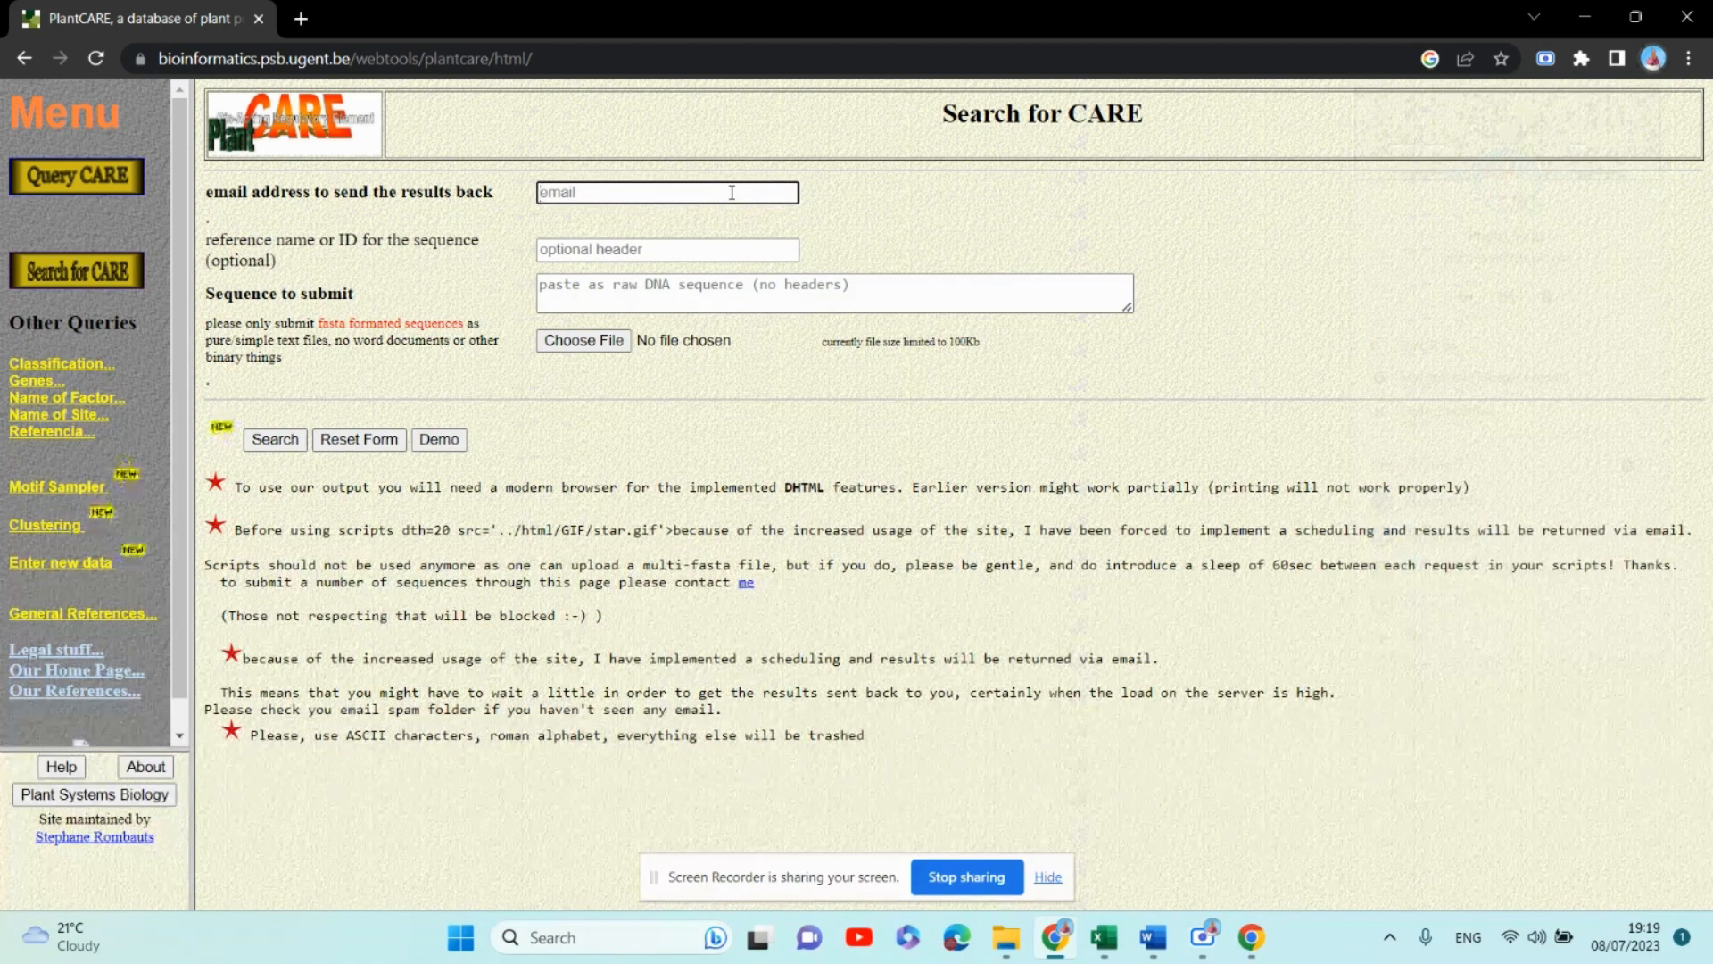
# Enter the Gmail results email address, then move to the sequence reference field
pyautogui.write('phytohu')
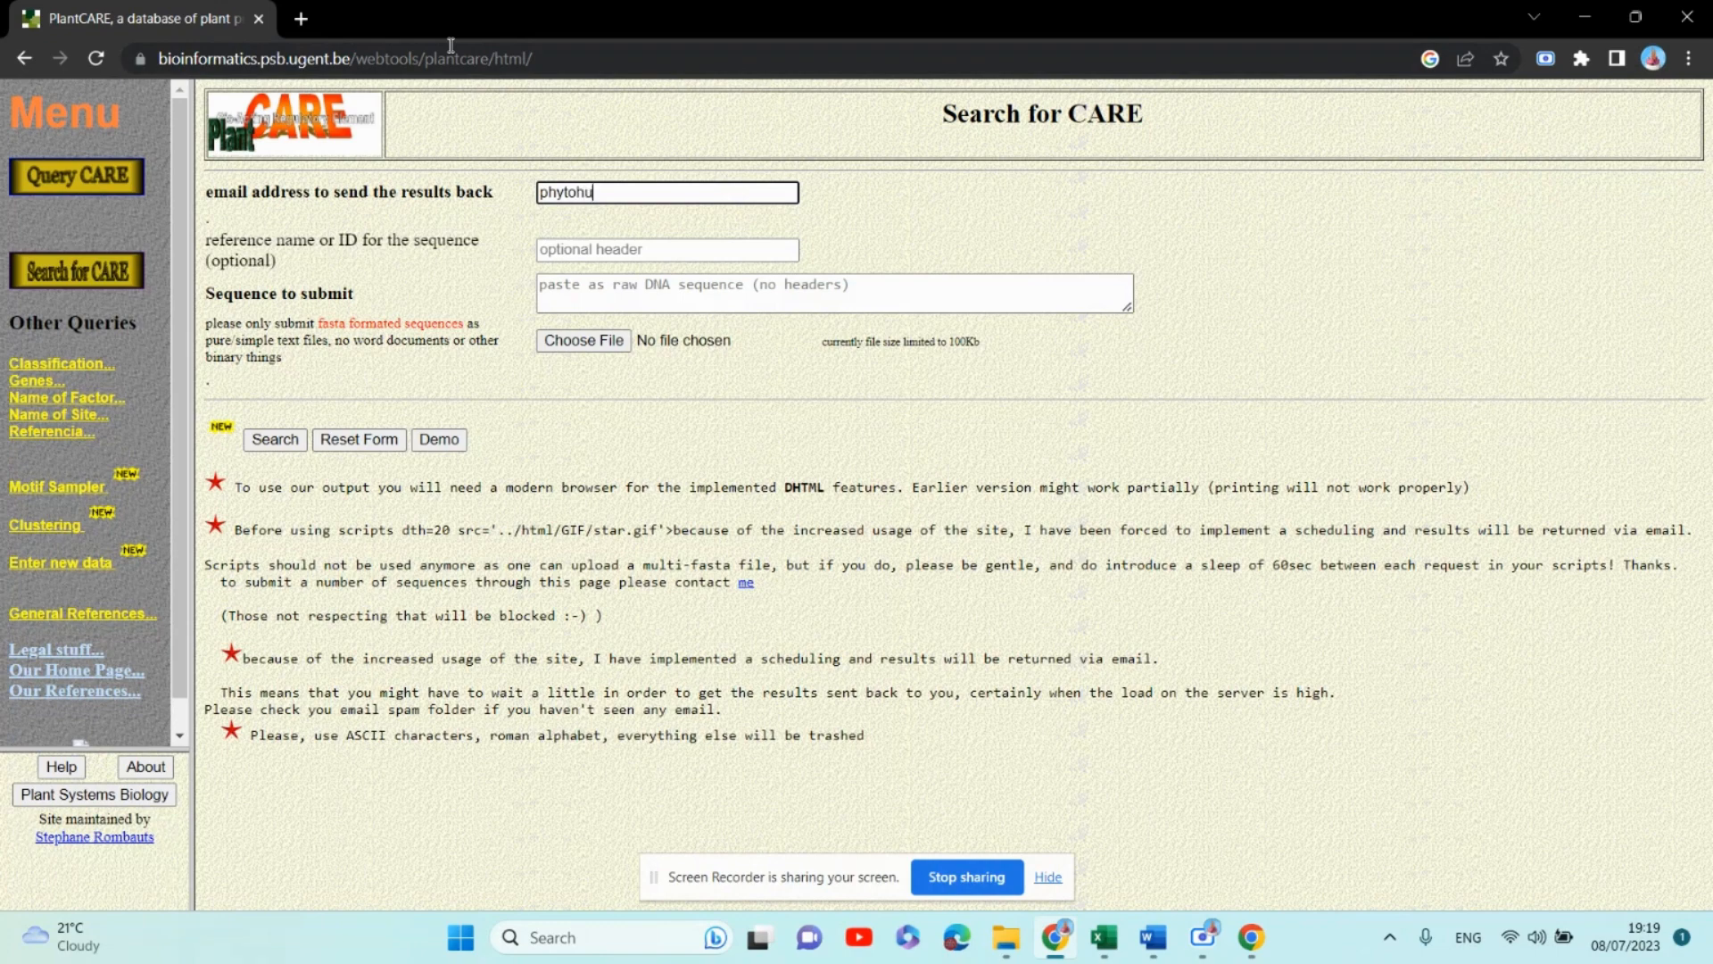
pyautogui.write('b')
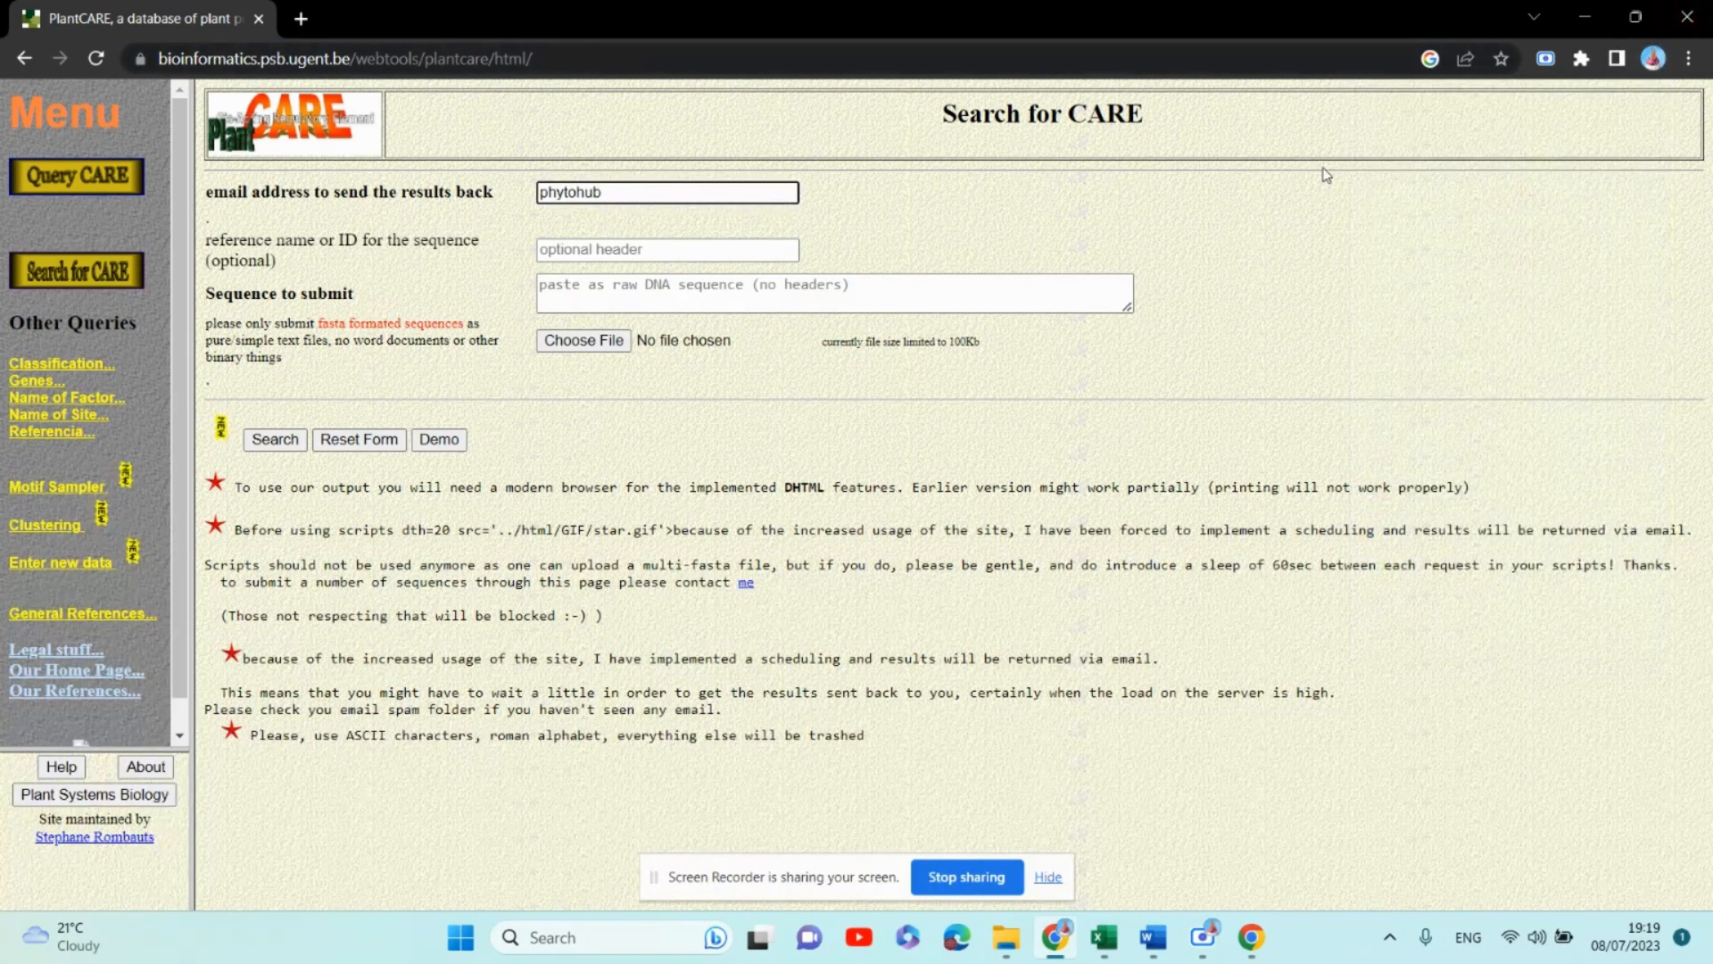
pyautogui.write('{@')
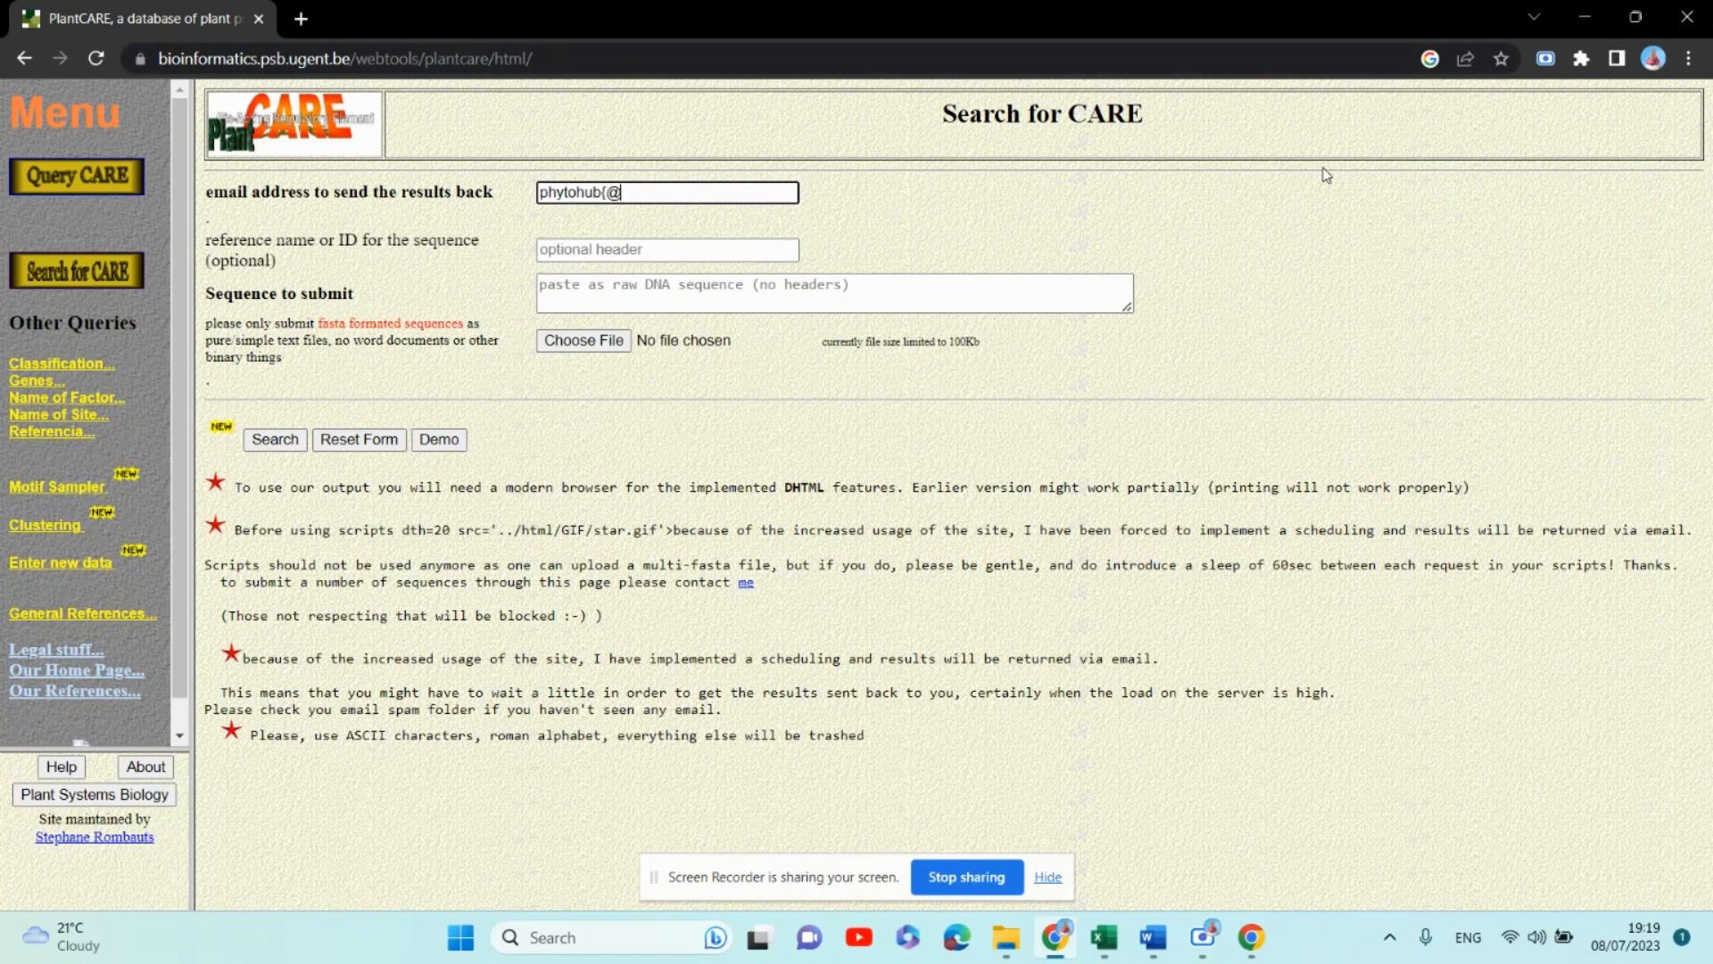
pyautogui.press('Backspace')
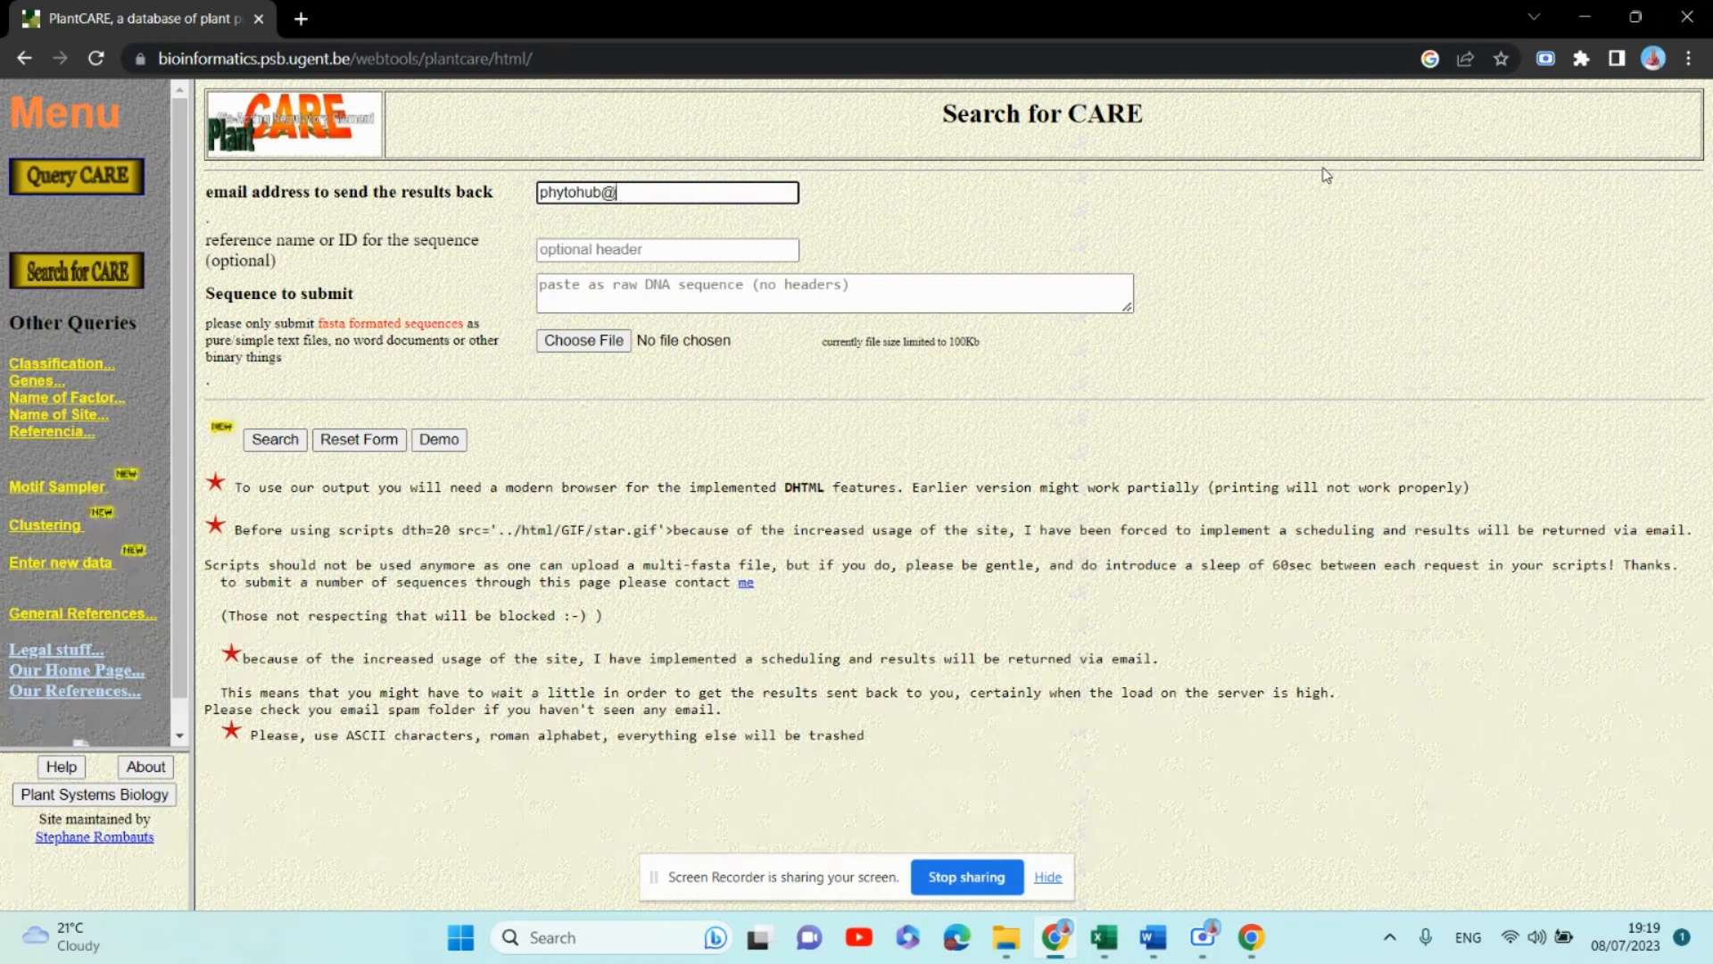
pyautogui.write('gmai')
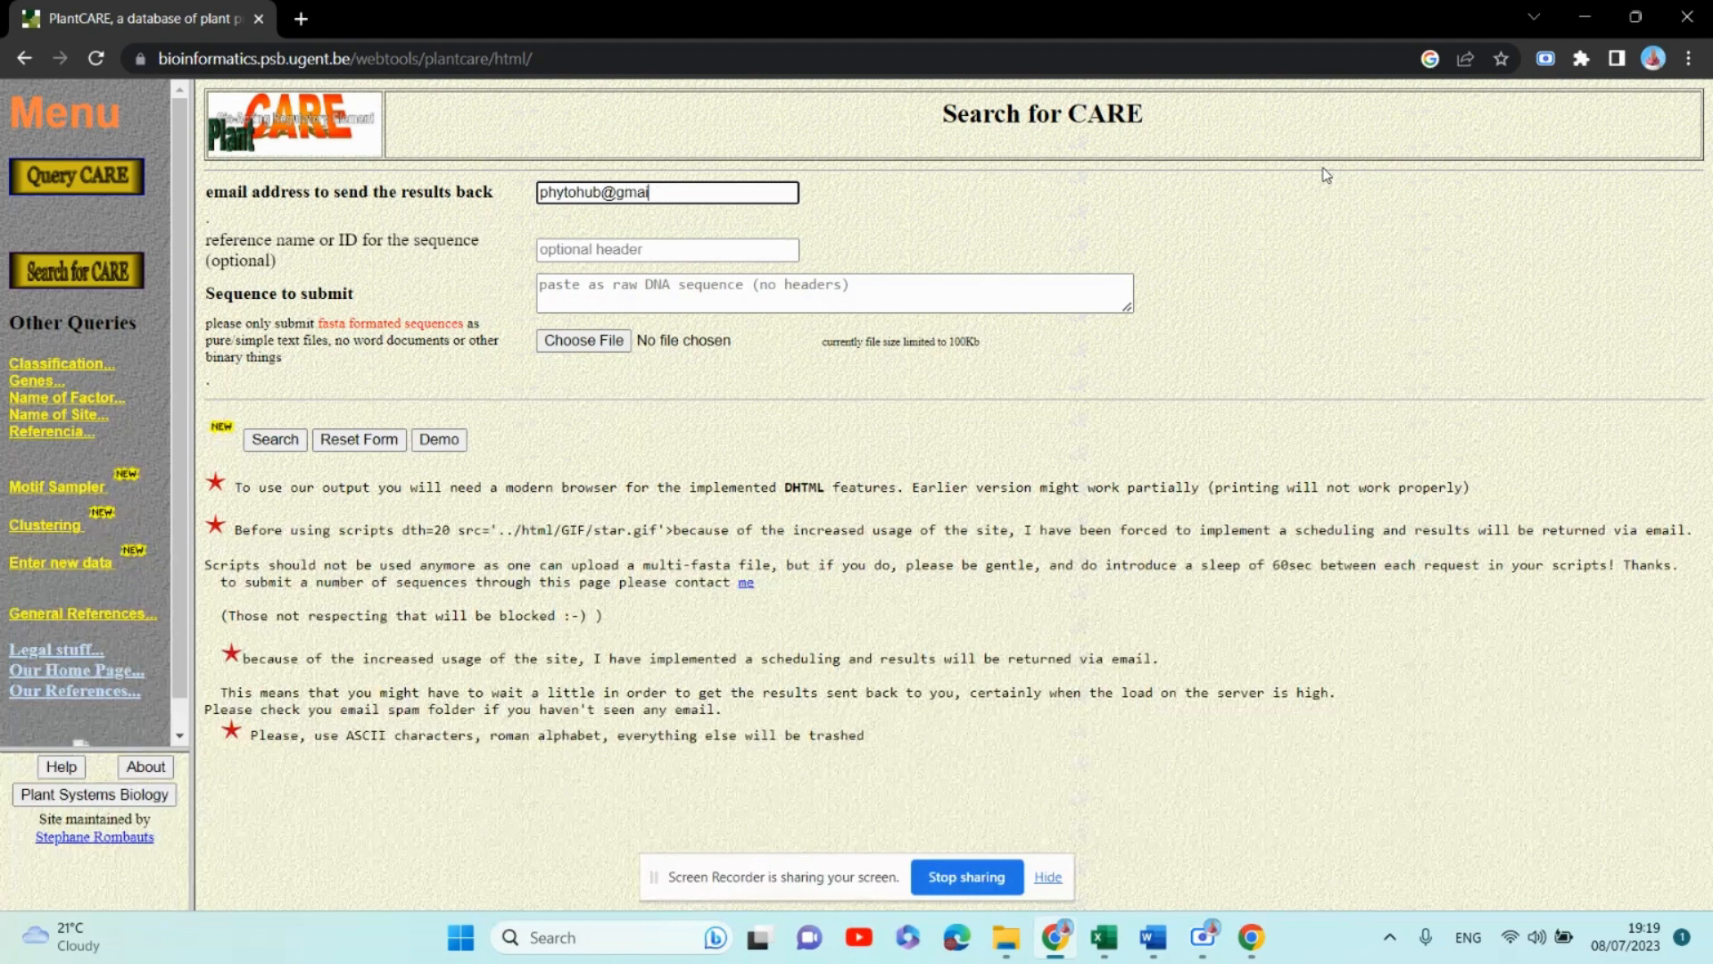
pyautogui.write('l.com')
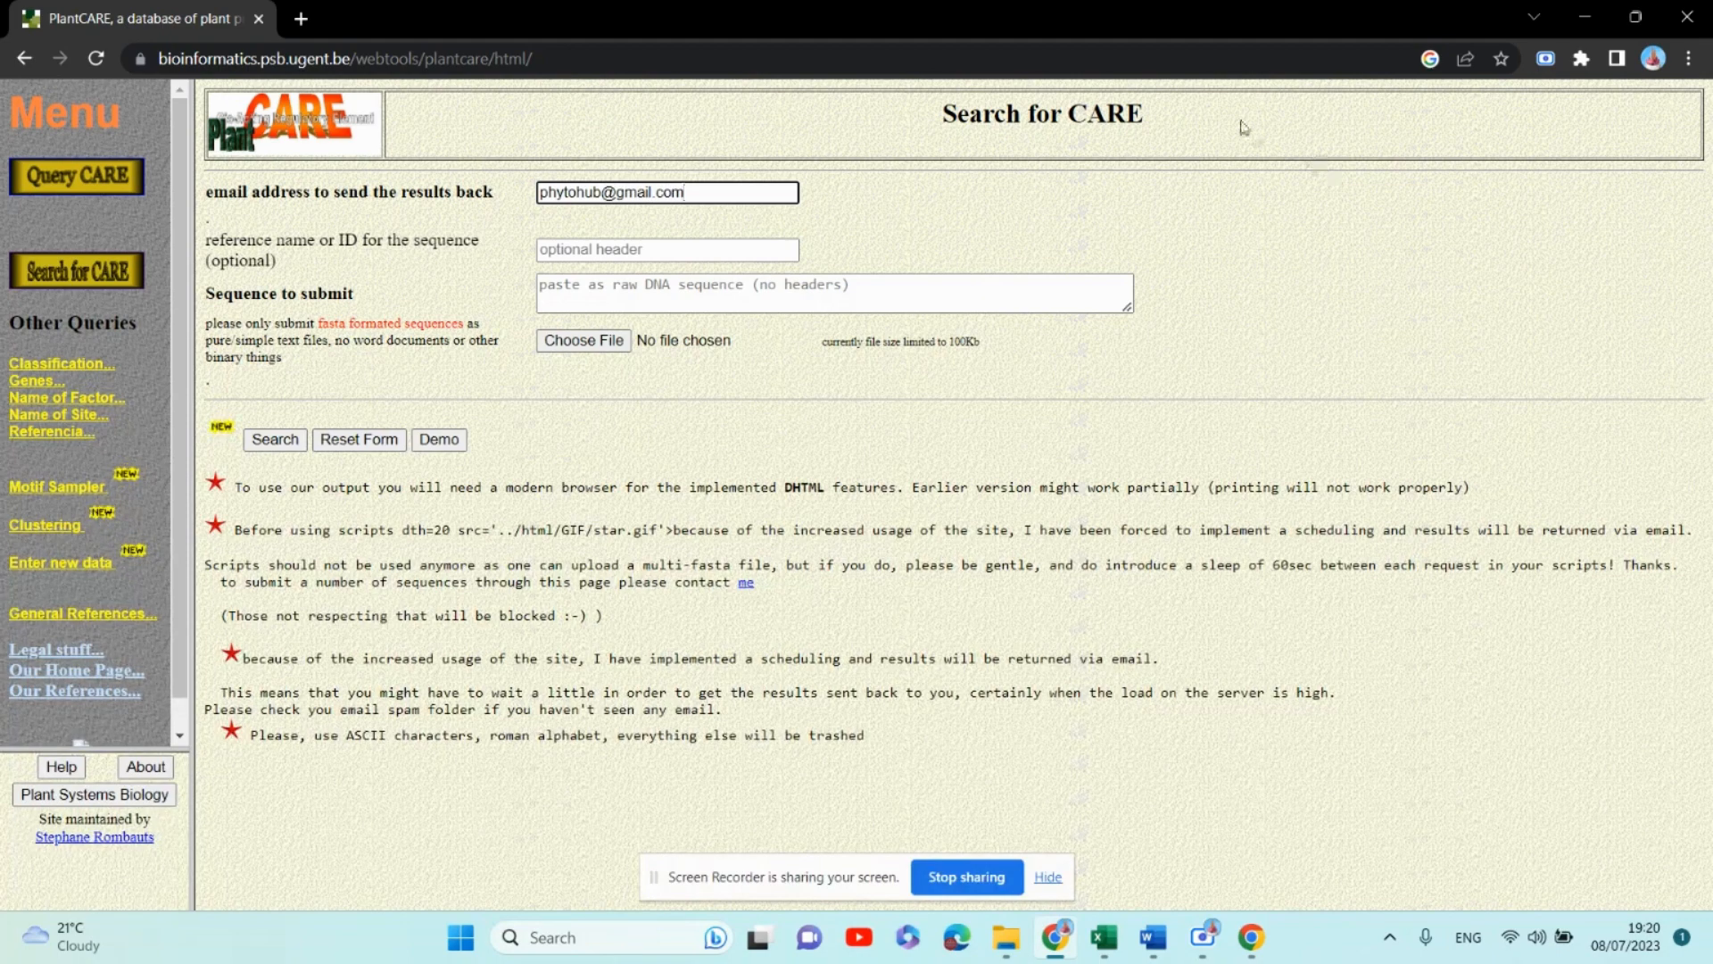
pyautogui.moveTo(719, 241)
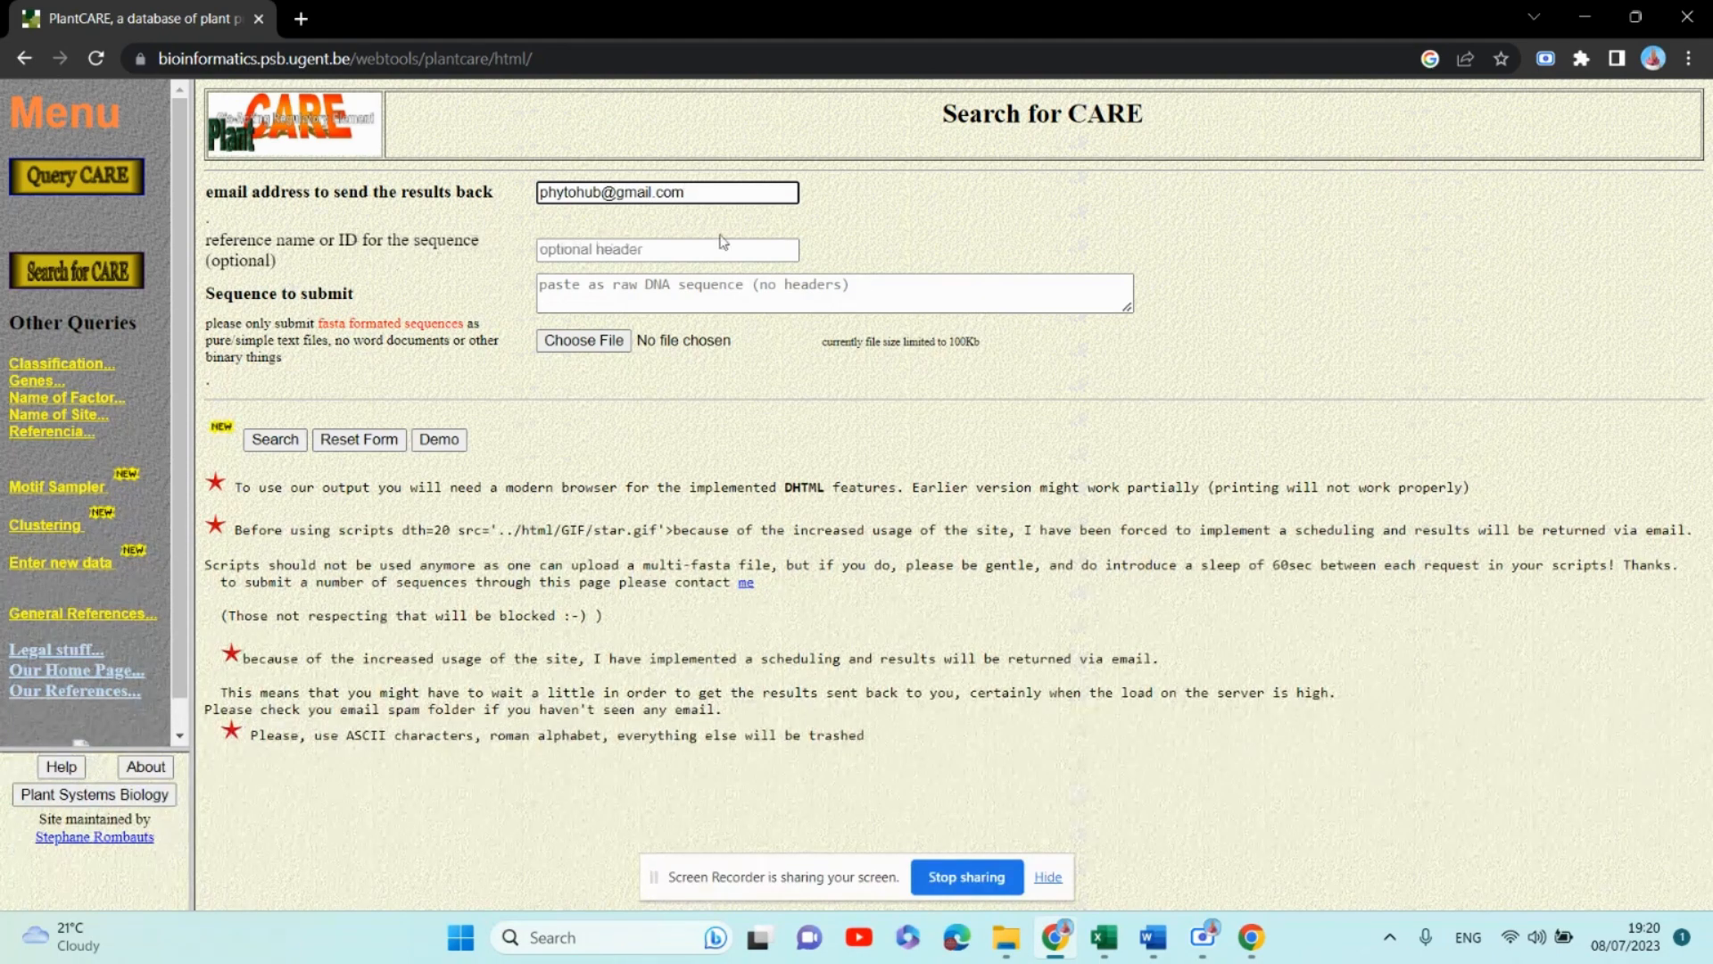
pyautogui.click(666, 249)
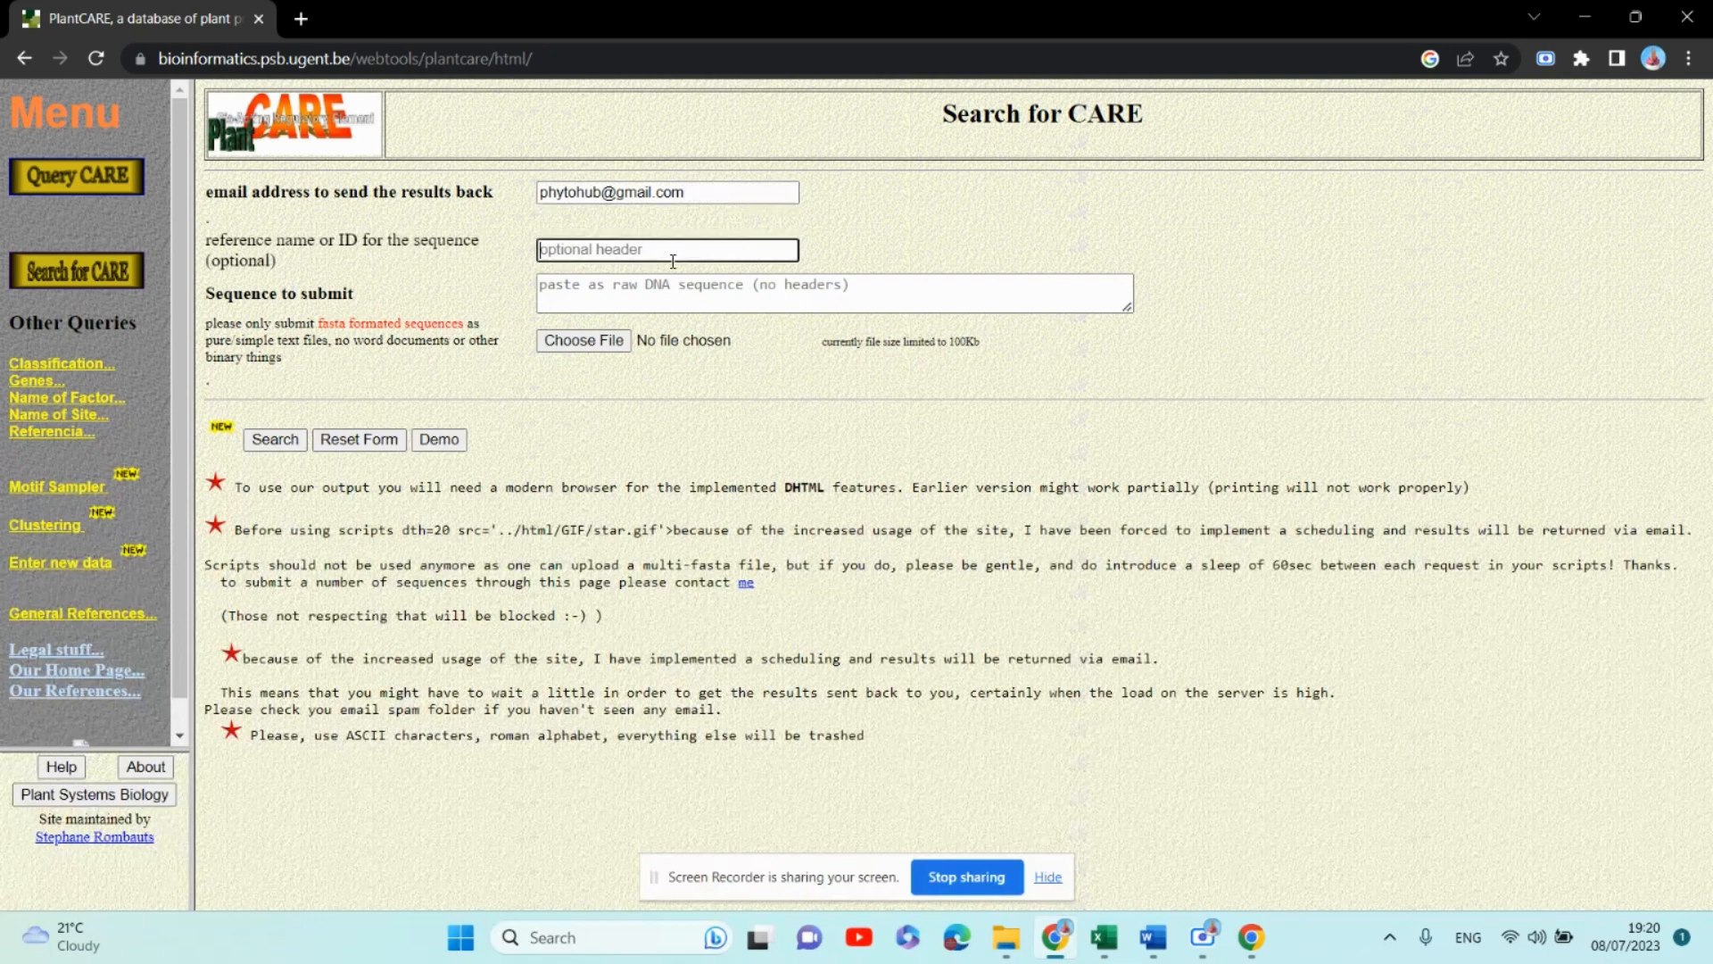
pyautogui.moveTo(664, 248)
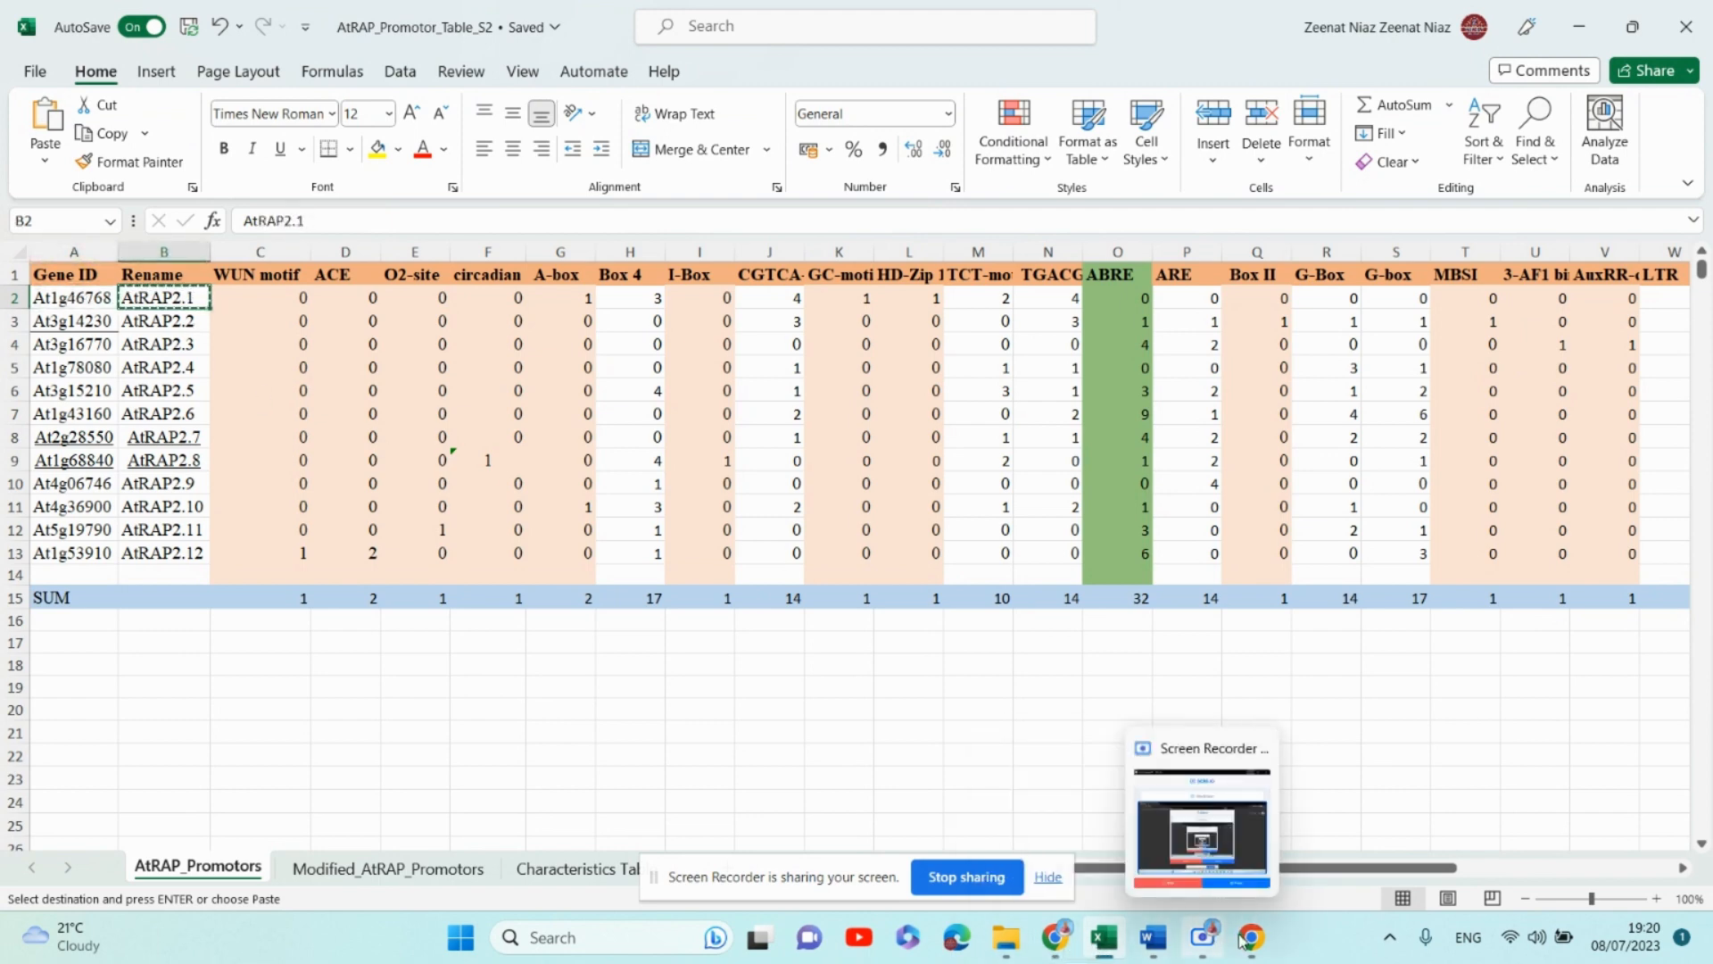
# Enter AtRAP2.1 as the sequence reference name
pyautogui.click(1050, 938)
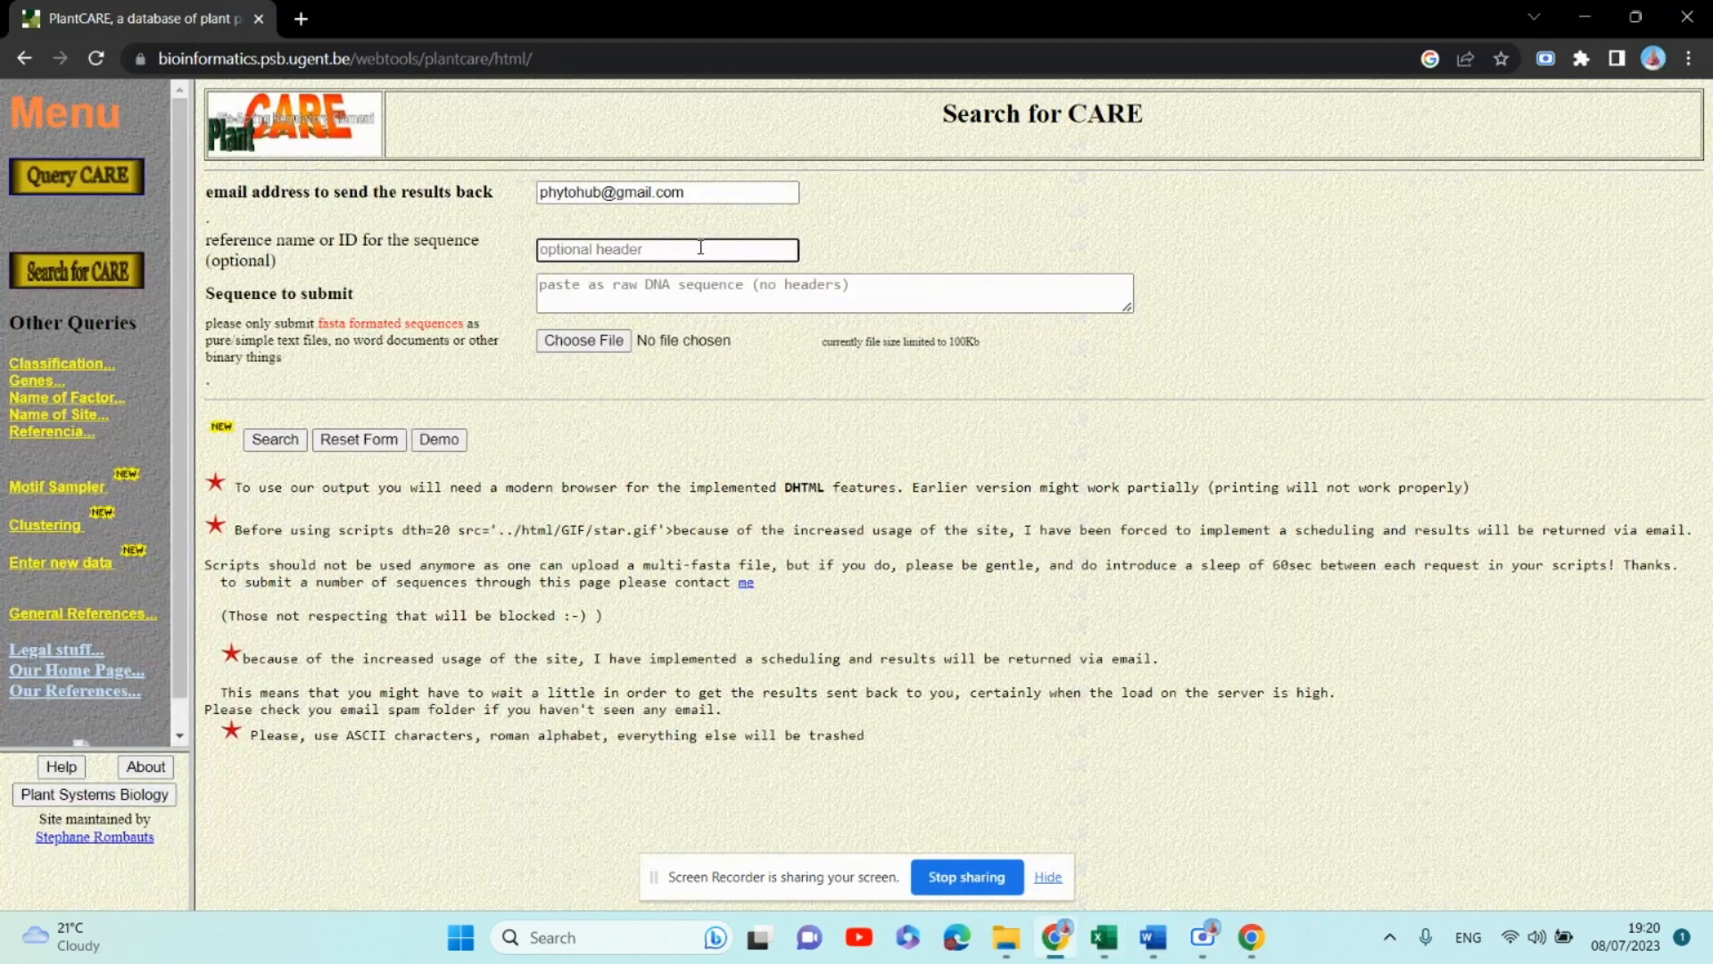
pyautogui.write('AtRAP2.1')
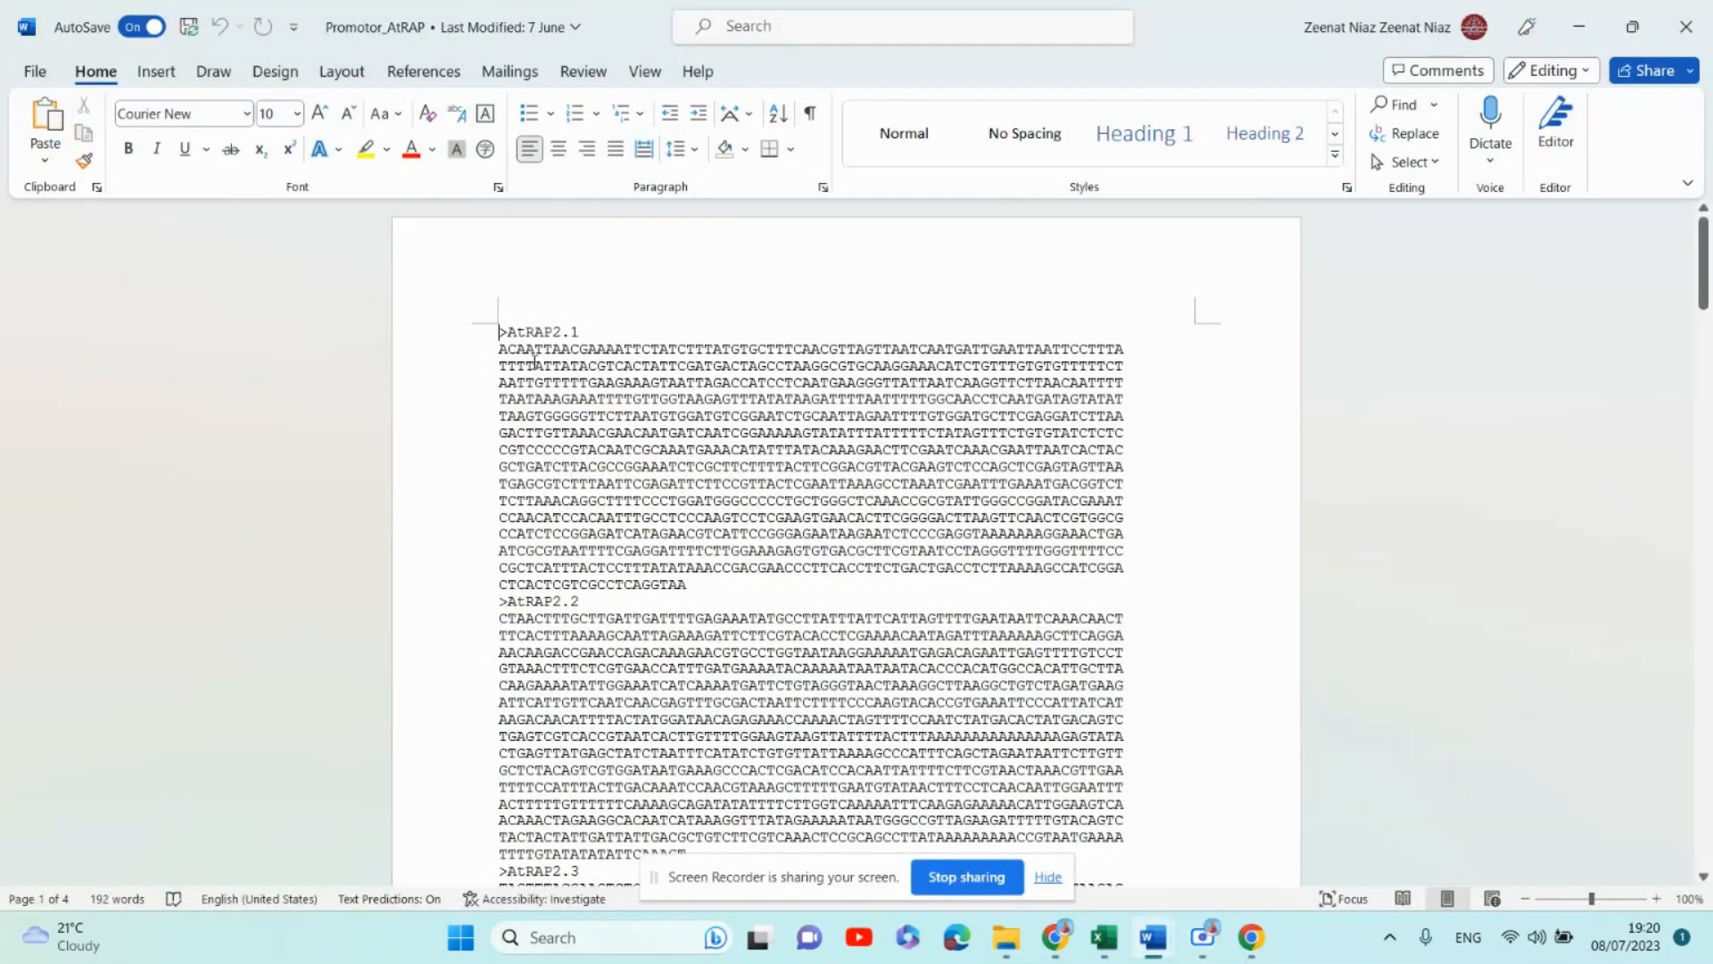
# Copy the AtRAP2.1 promoter sequence lines from Word and return to the PlantCARE form
pyautogui.moveTo(501, 347); pyautogui.dragTo(686, 583)
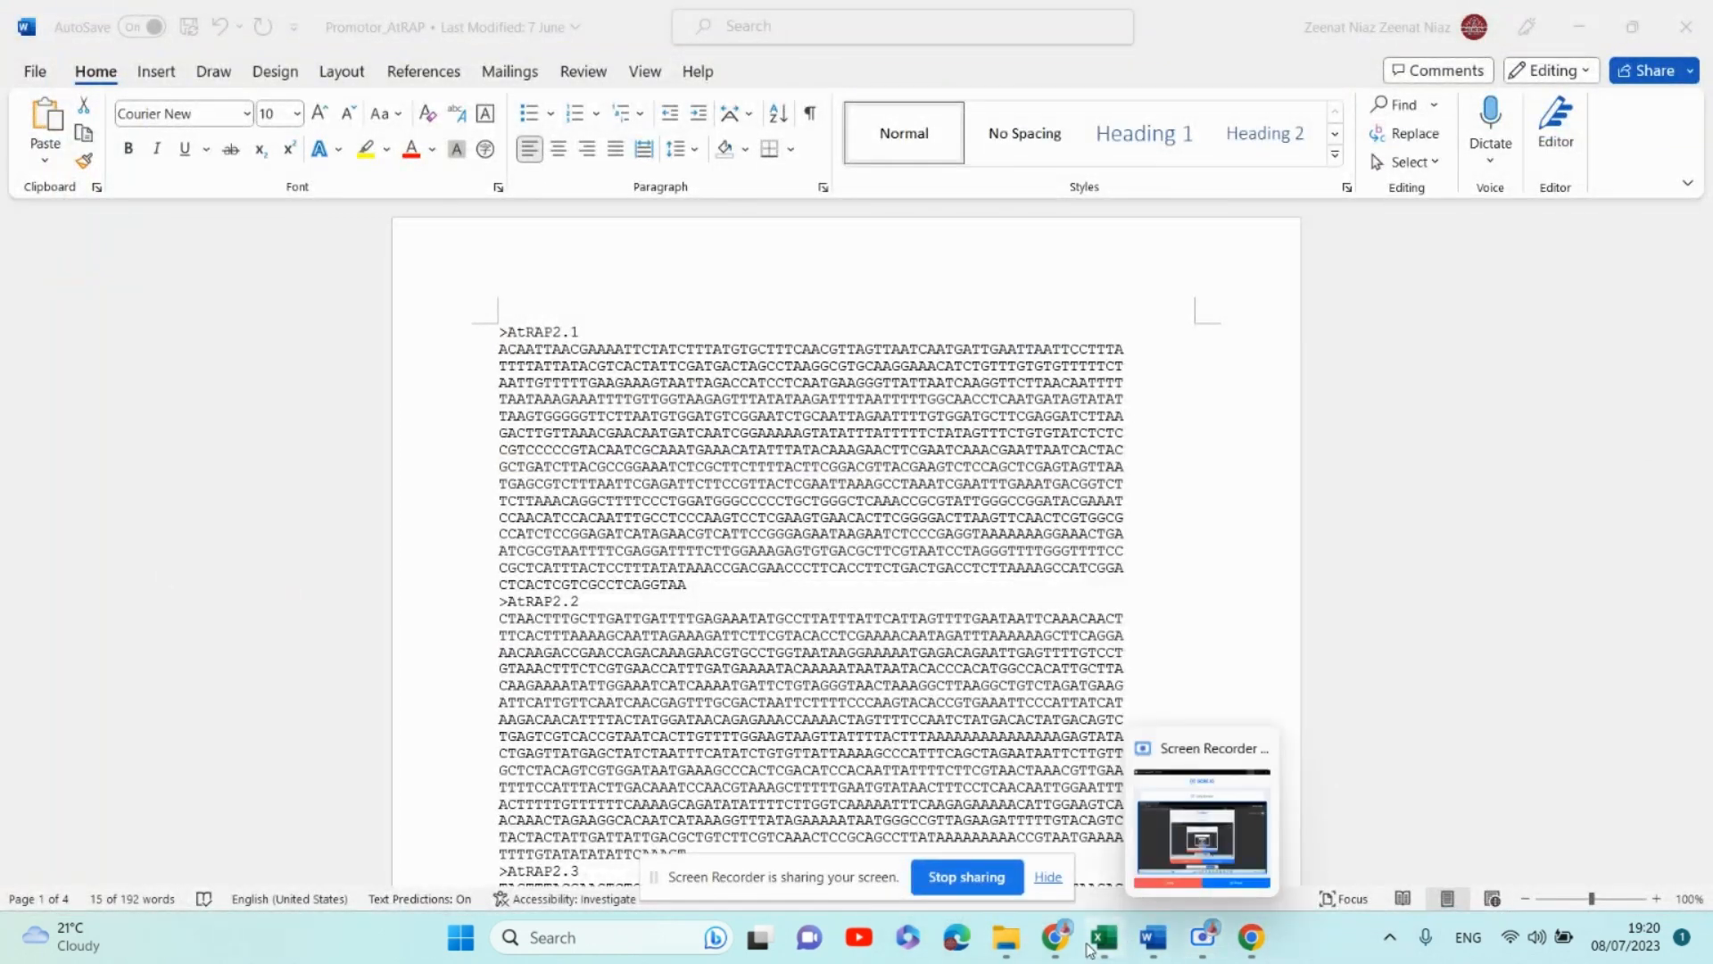
pyautogui.click(1052, 936)
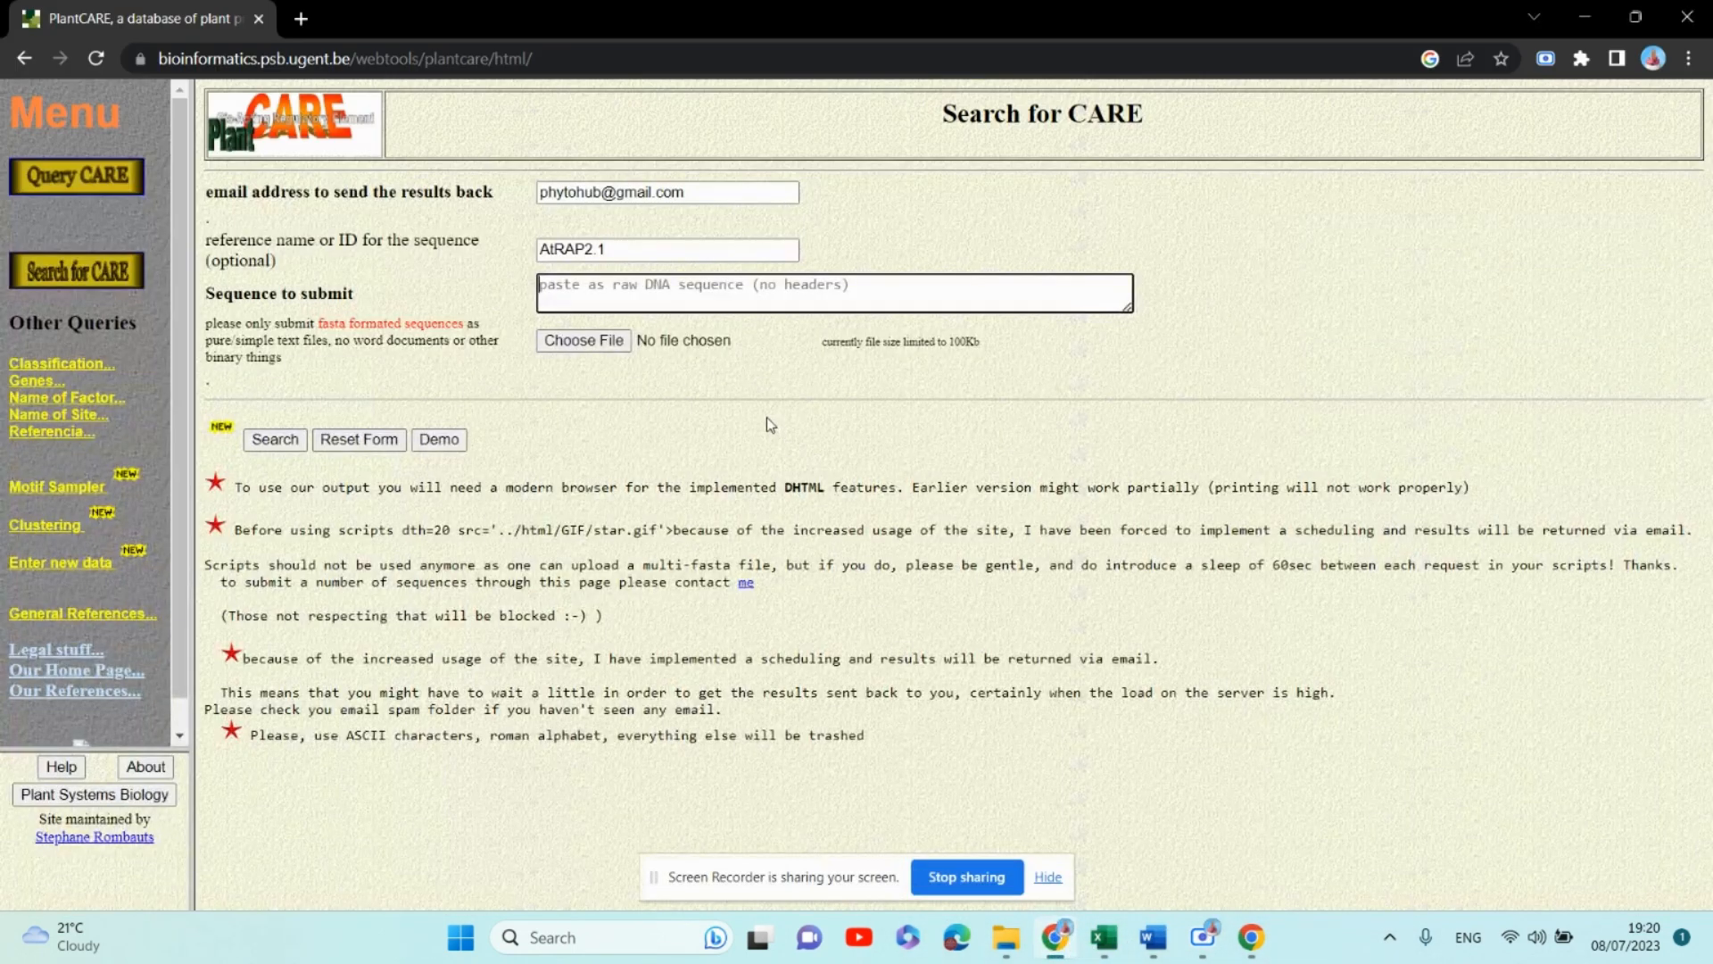
# Paste the AtRAP2.1 promoter sequence and submit the search, which rejects the reference name
pyautogui.write('CTCACTCGTCGCCTCAGGTAA')
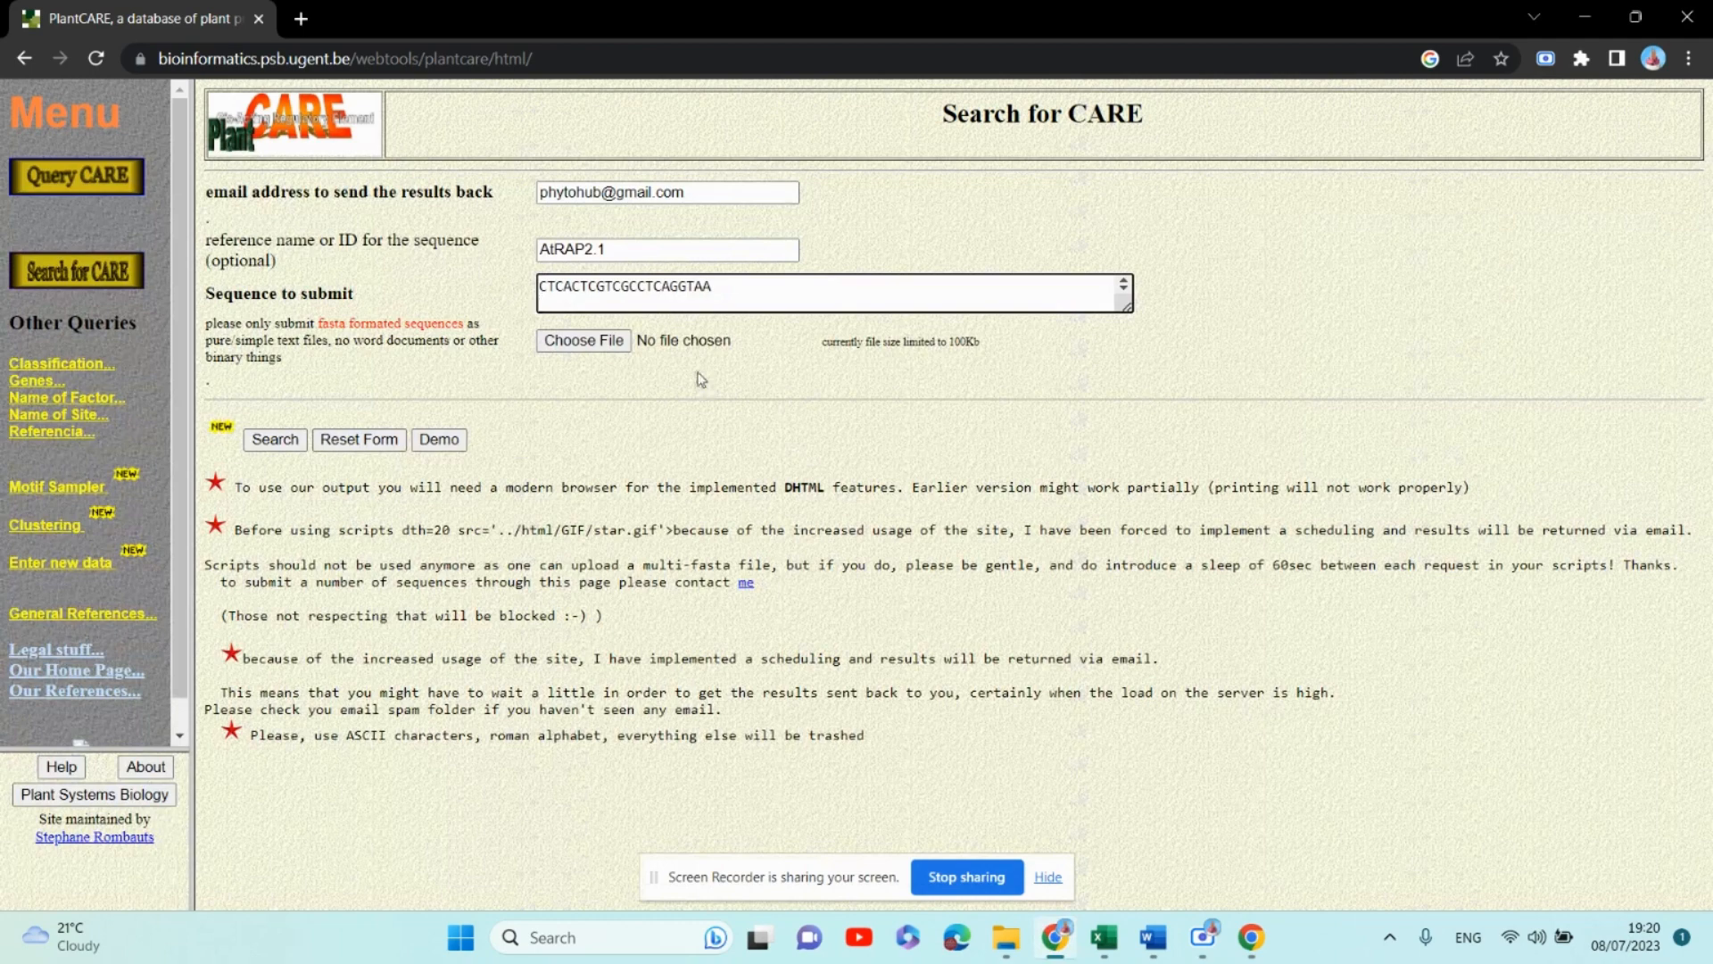
pyautogui.write('CGCTCATTTACTCCTTTATATAAACCGACGAACCCTTCACCTTCTGACTGACCTCTTAAAAGCCATCGGA')
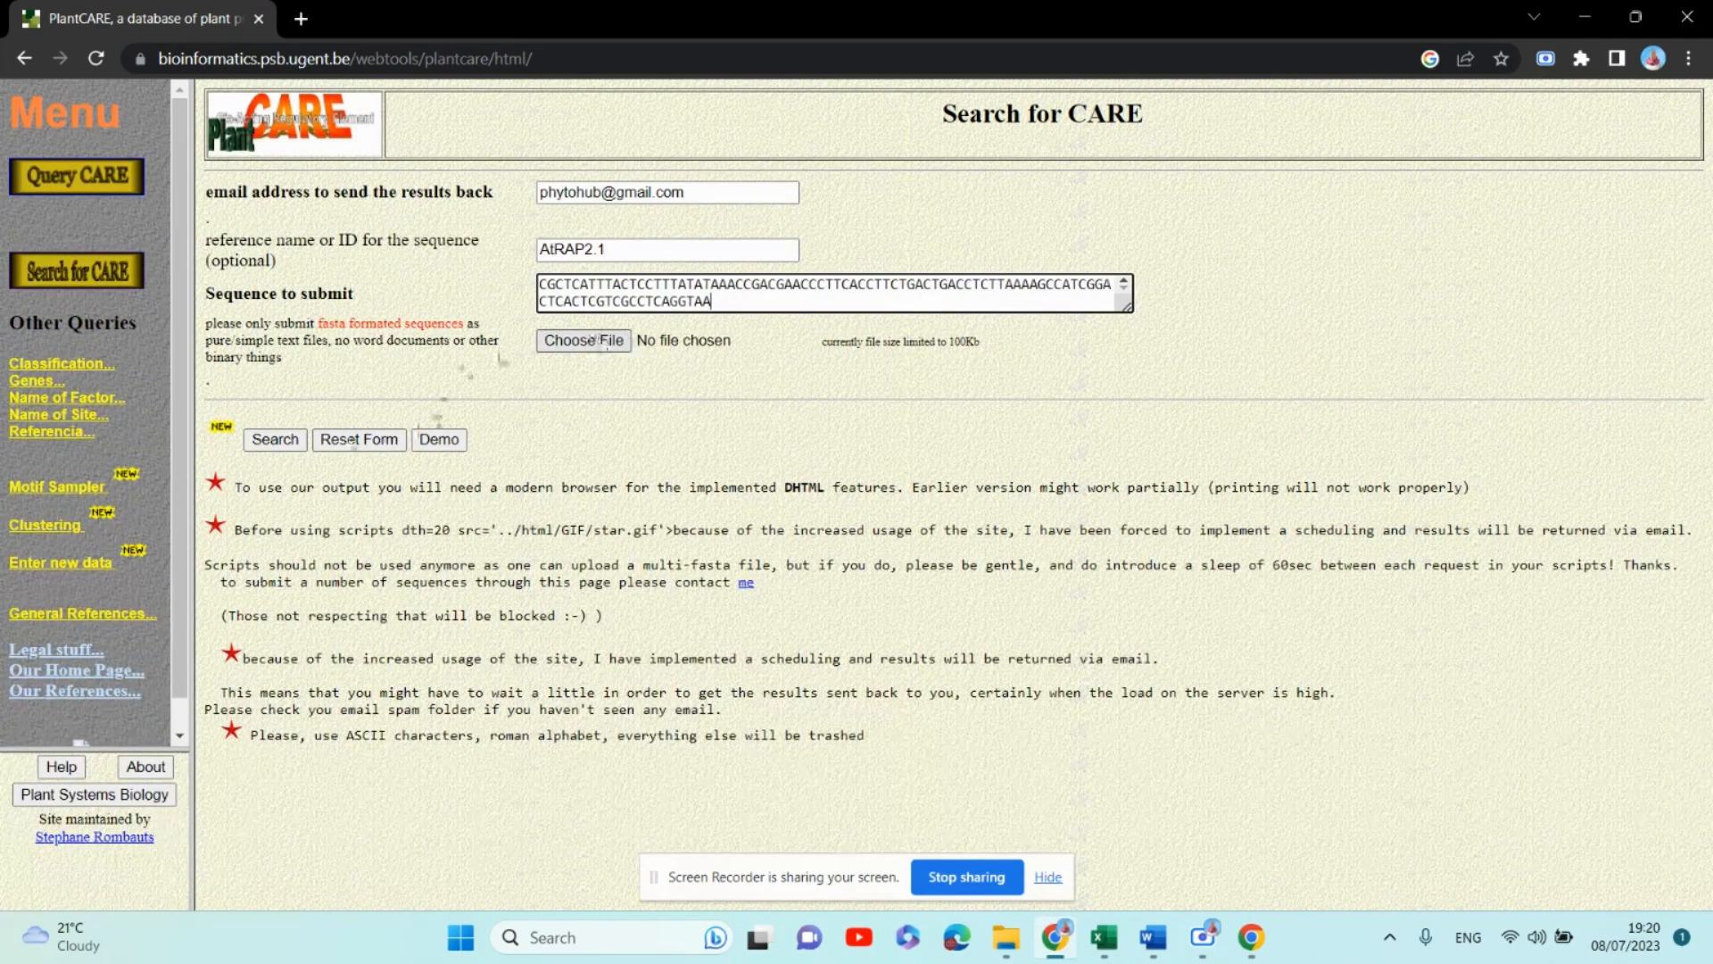
pyautogui.click(274, 439)
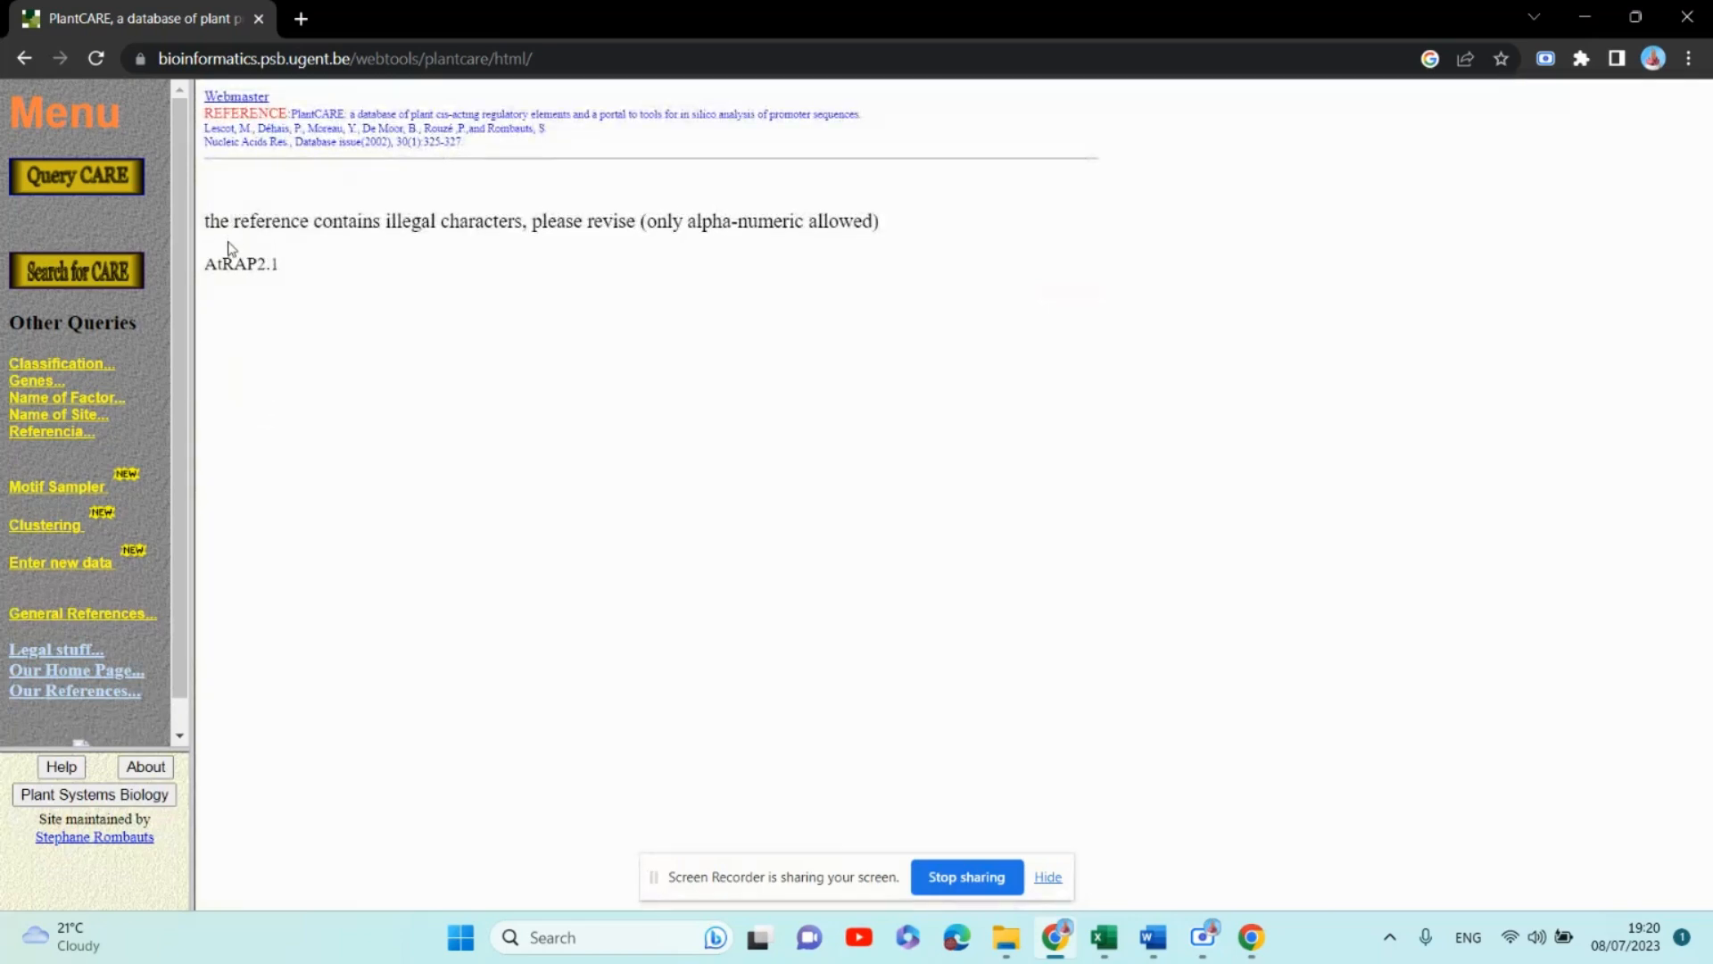
pyautogui.moveTo(278, 243)
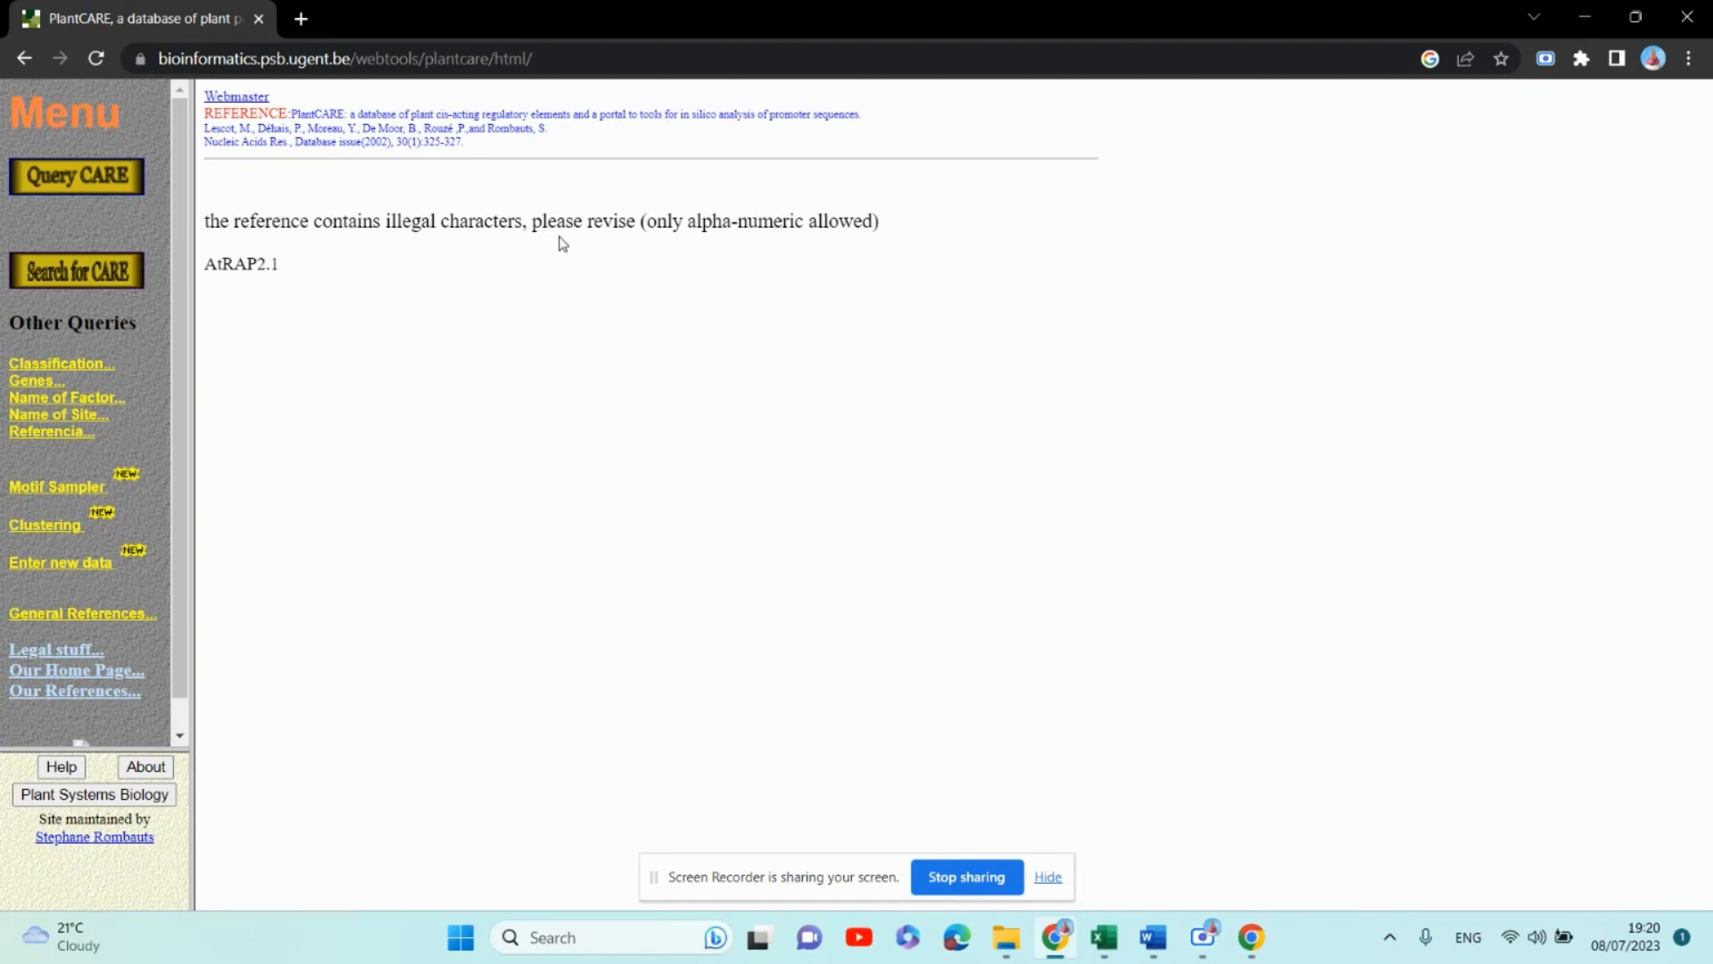
pyautogui.moveTo(837, 242)
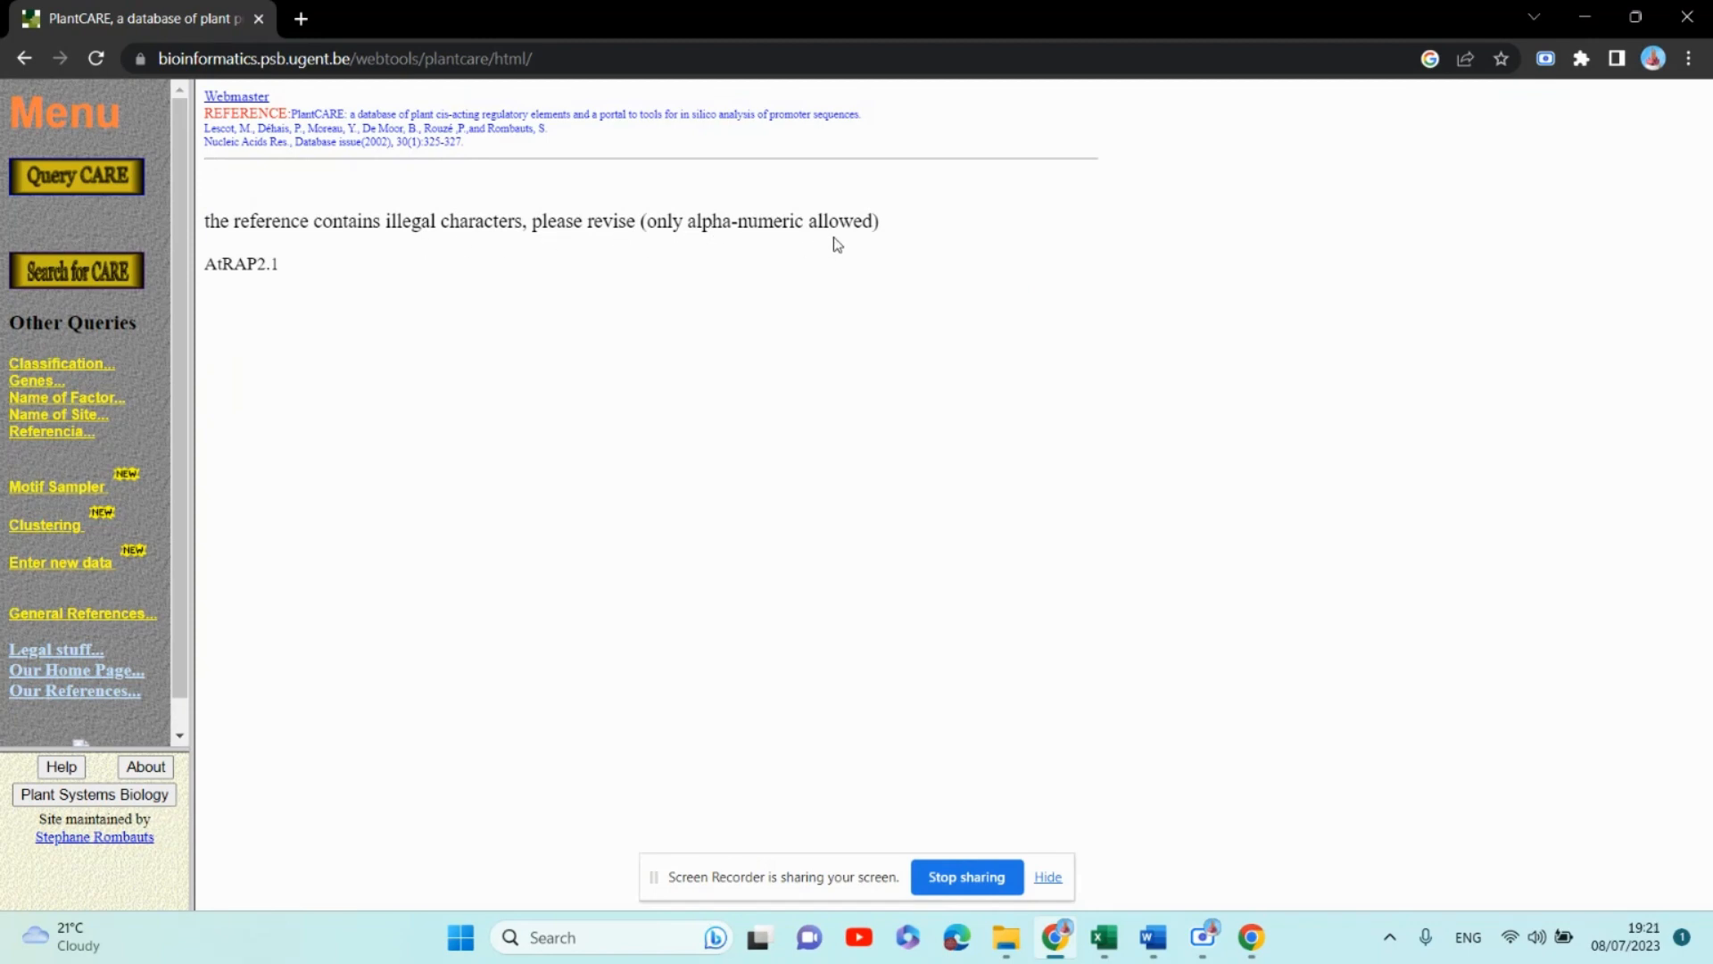
pyautogui.moveTo(49, 122)
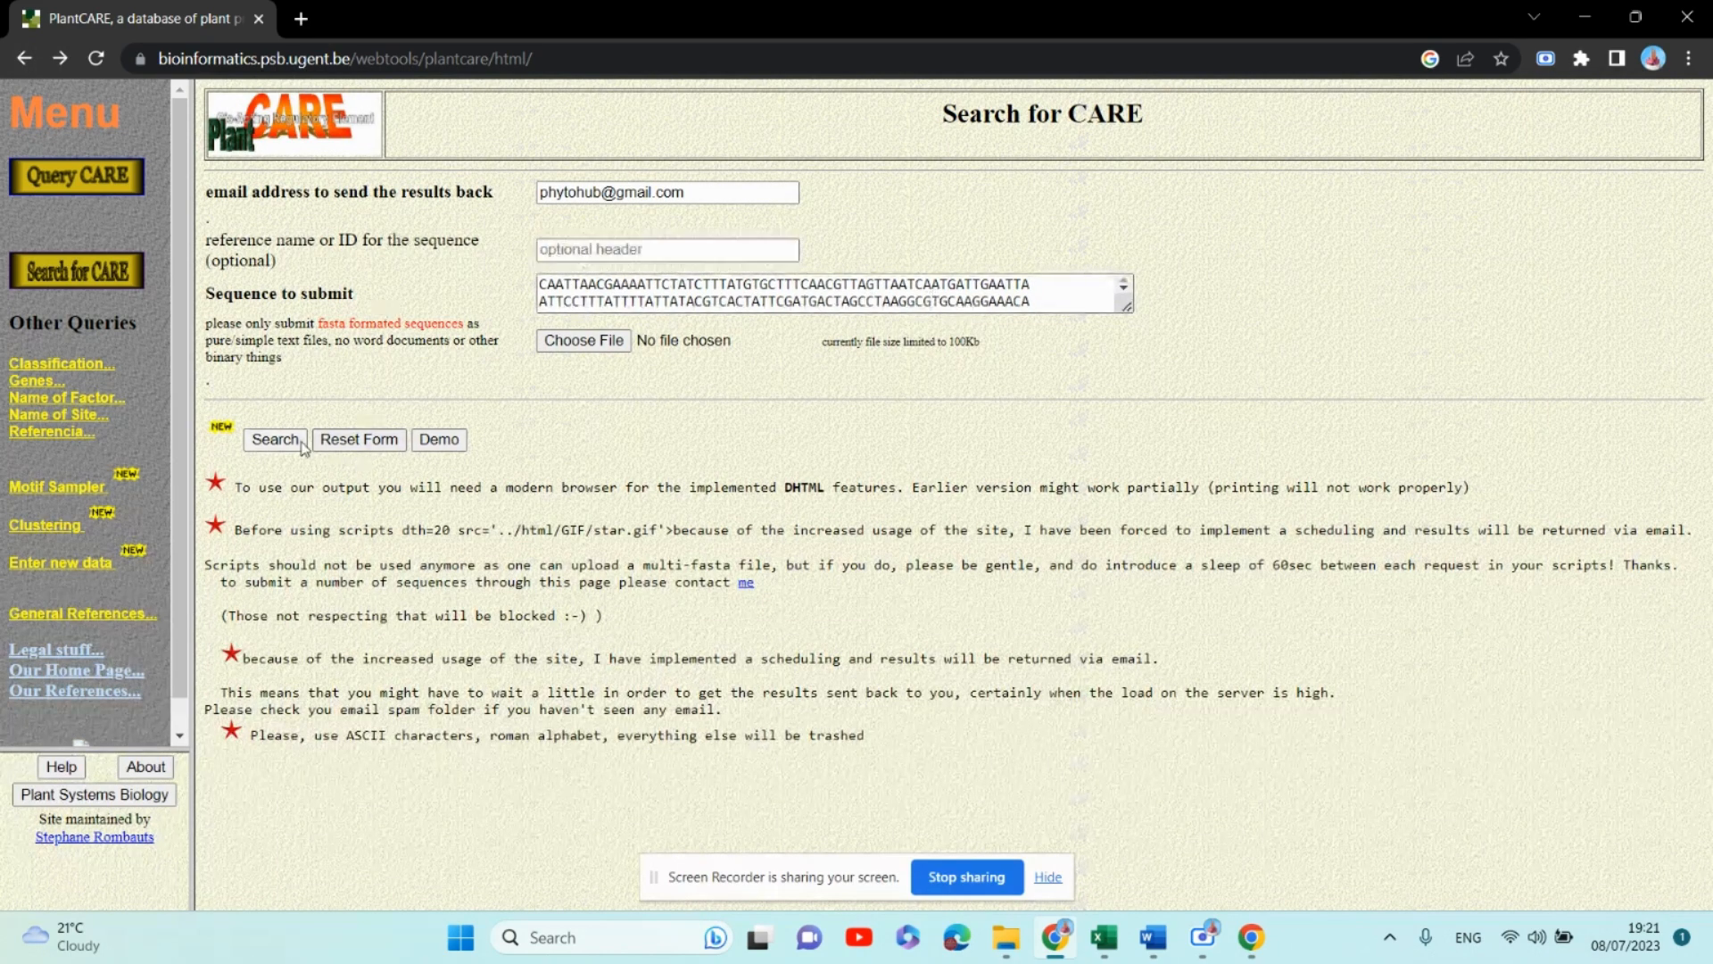
# Resubmit the 1000-nt sequence without a reference name, queuing job PlantCARE_7693
pyautogui.click(274, 439)
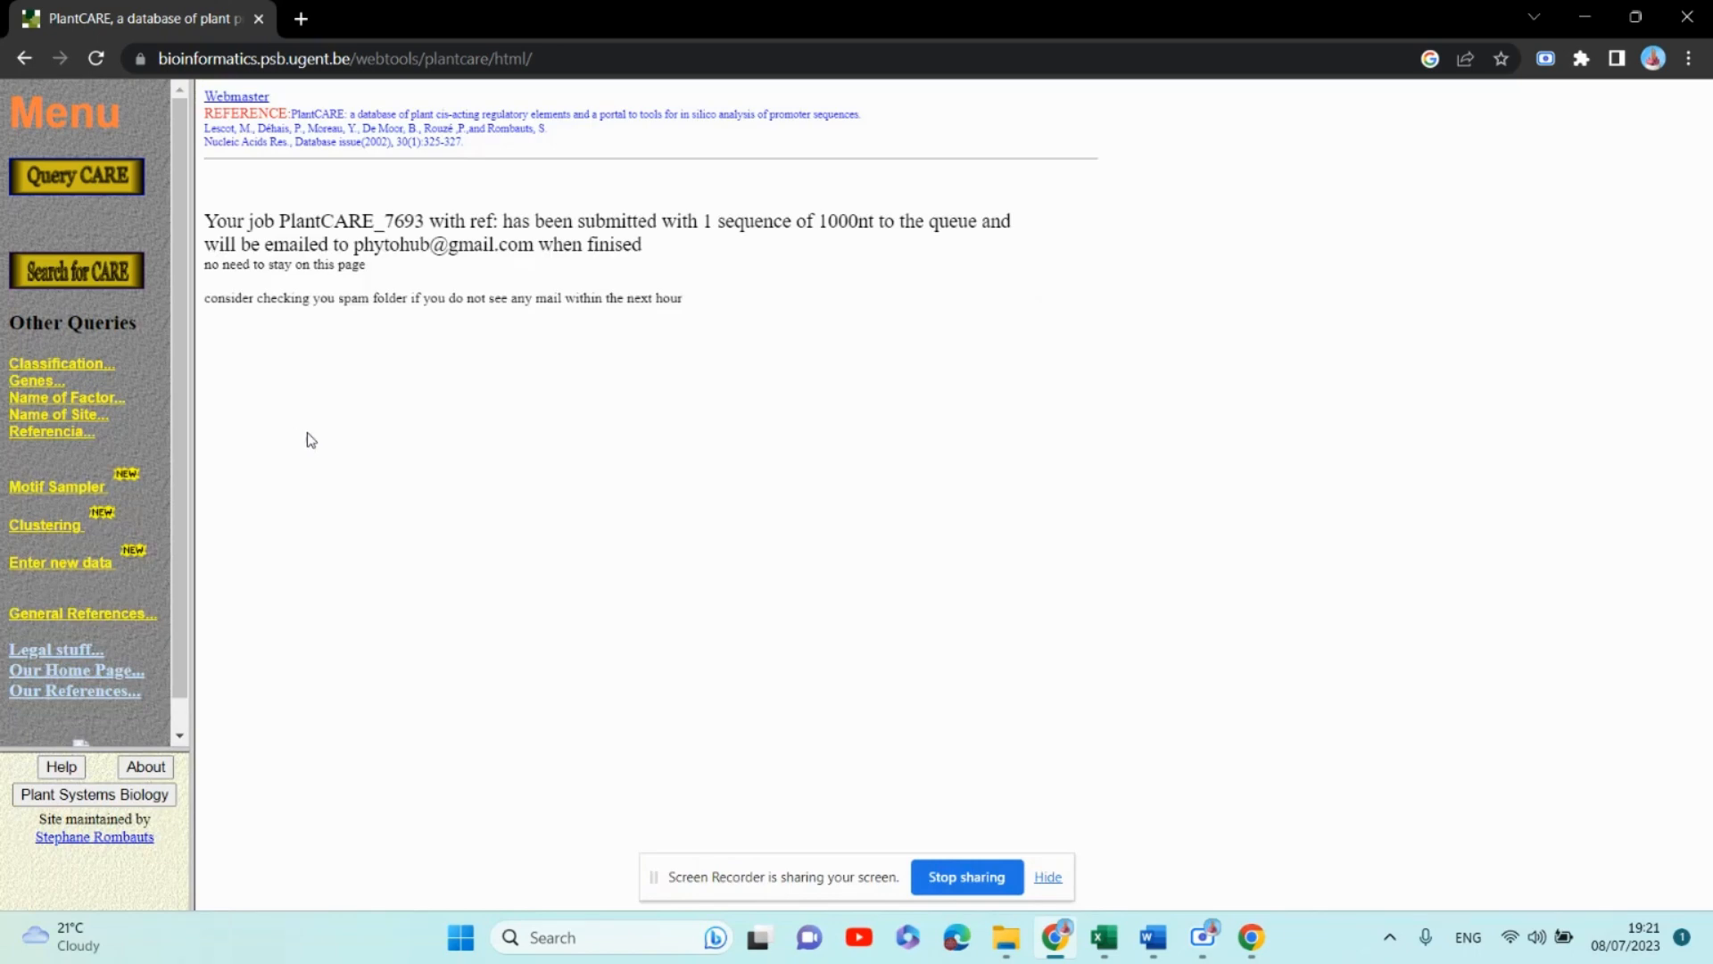
pyautogui.moveTo(443, 456)
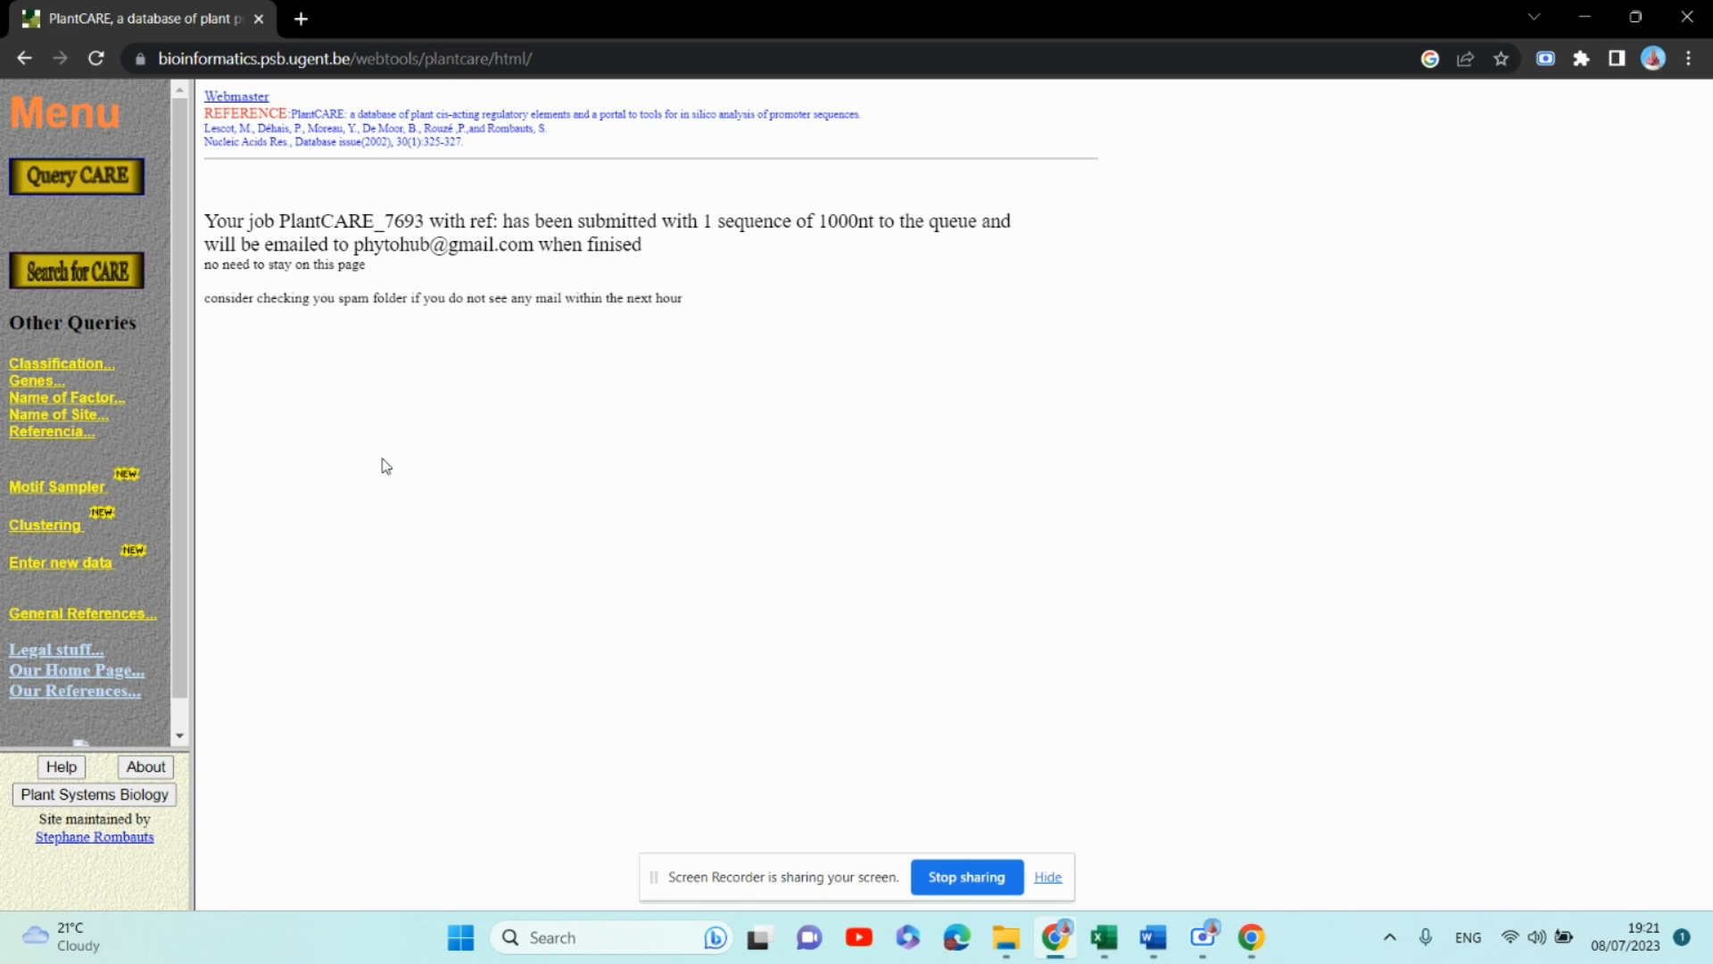
pyautogui.moveTo(550, 269)
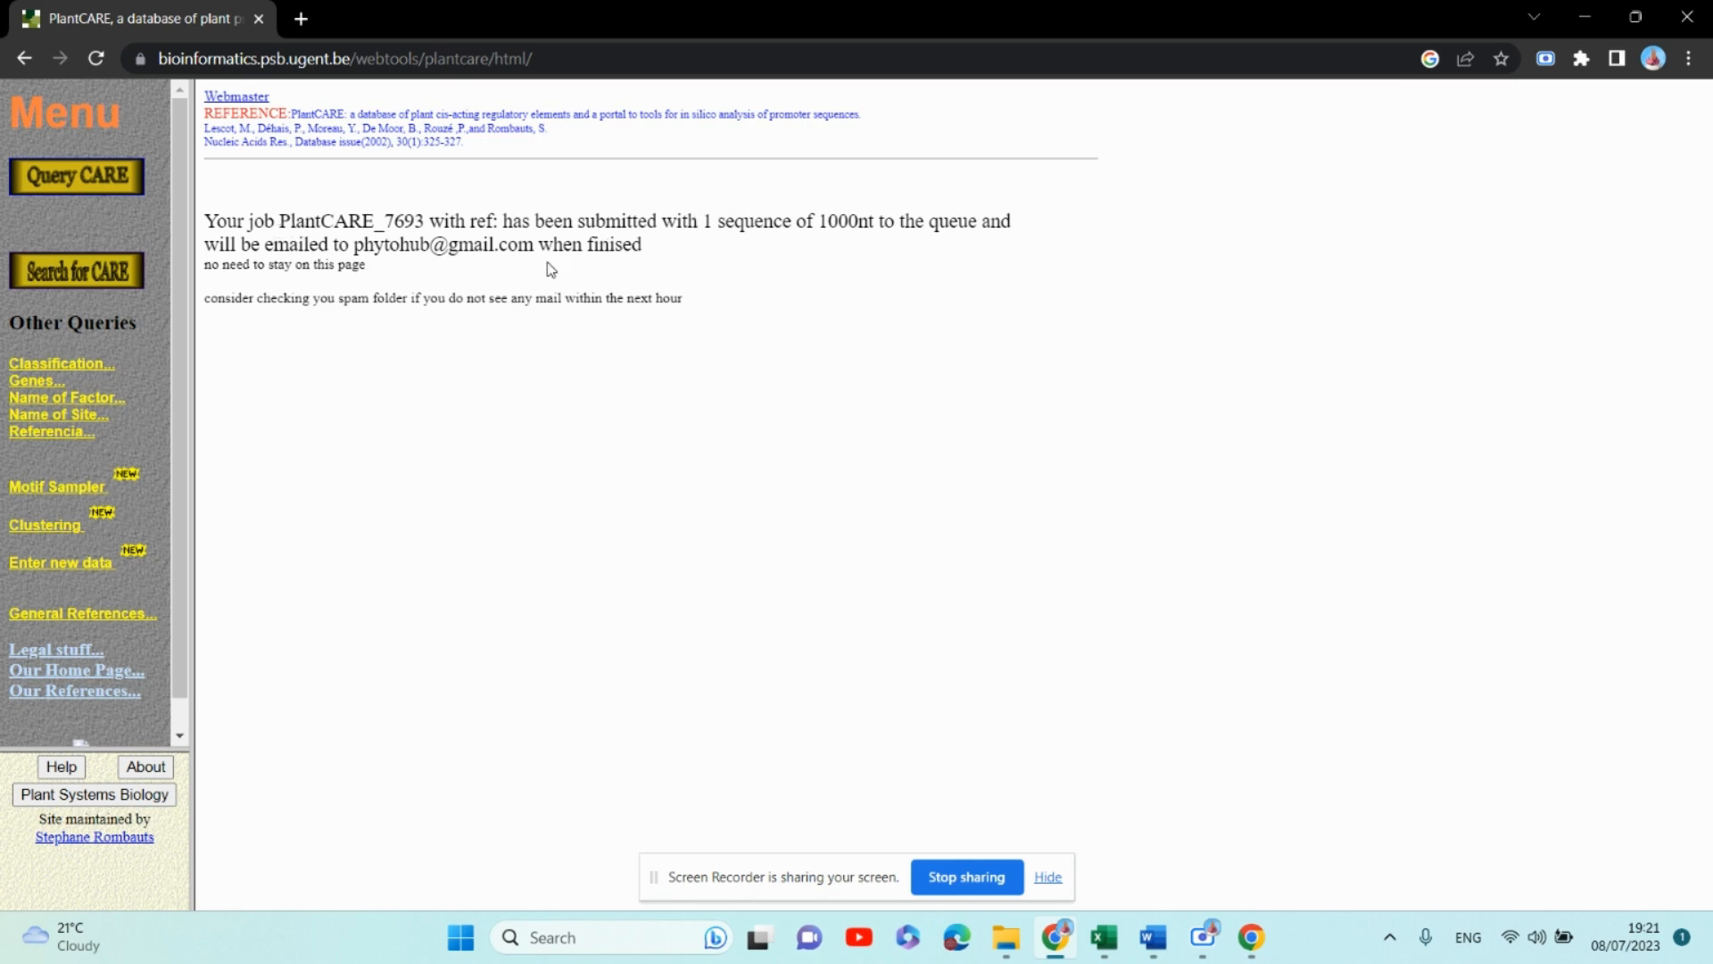
pyautogui.moveTo(827, 244)
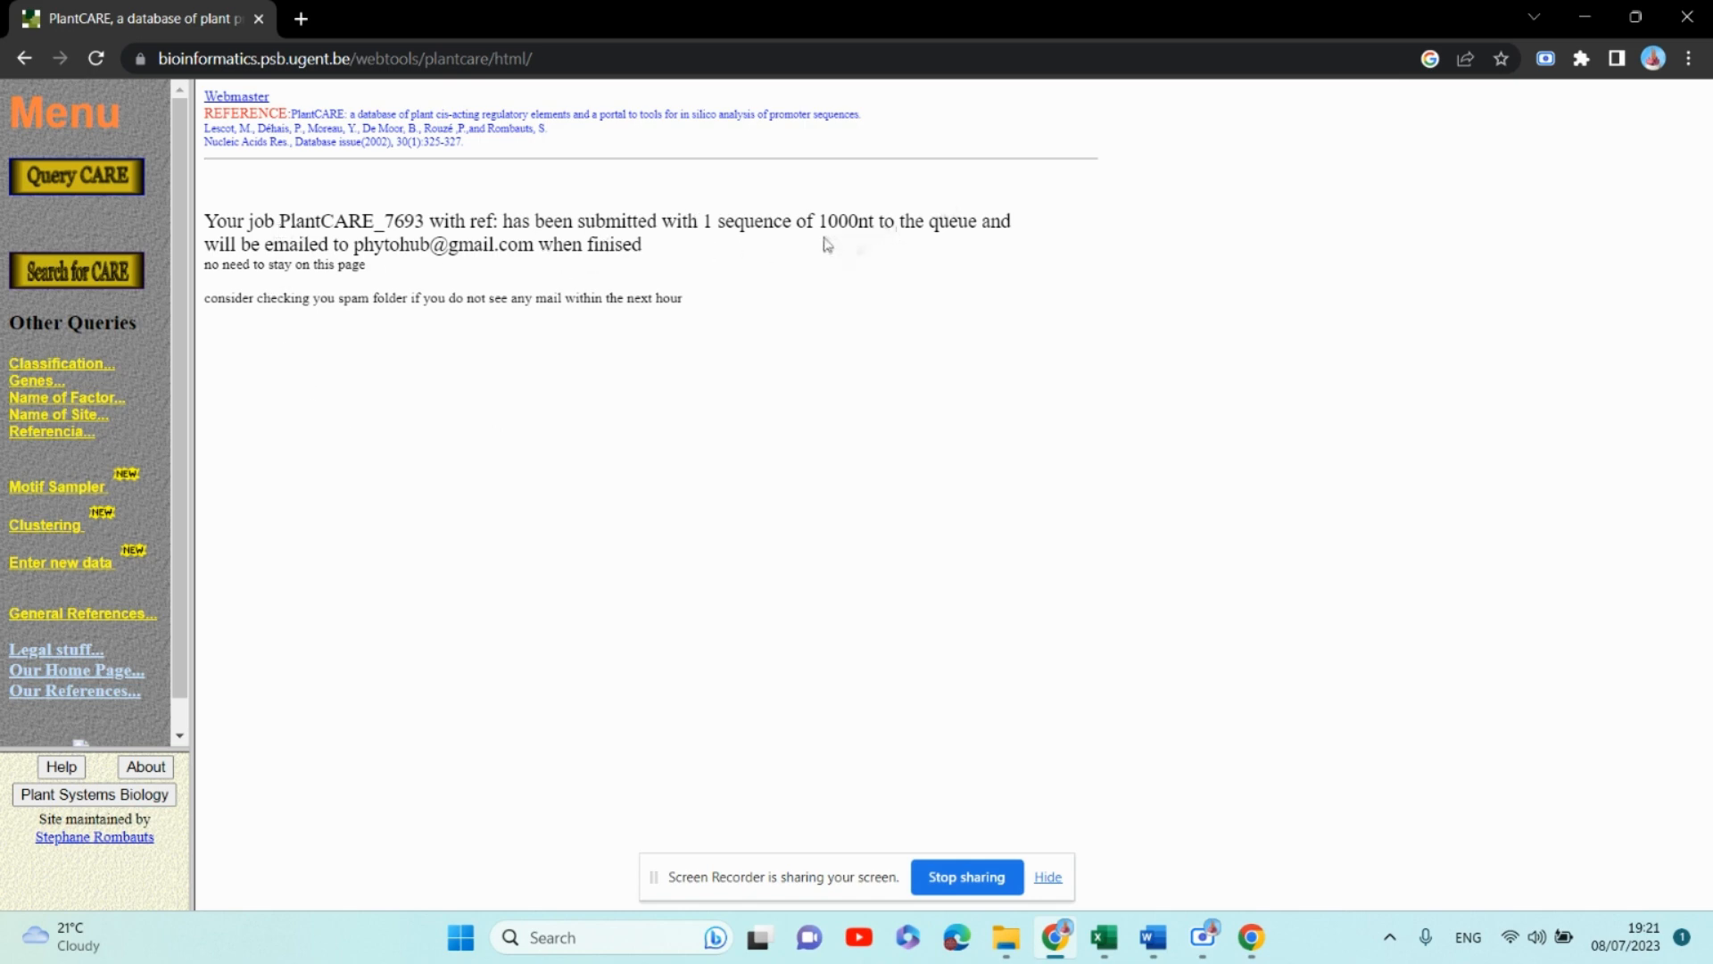
pyautogui.moveTo(862, 243)
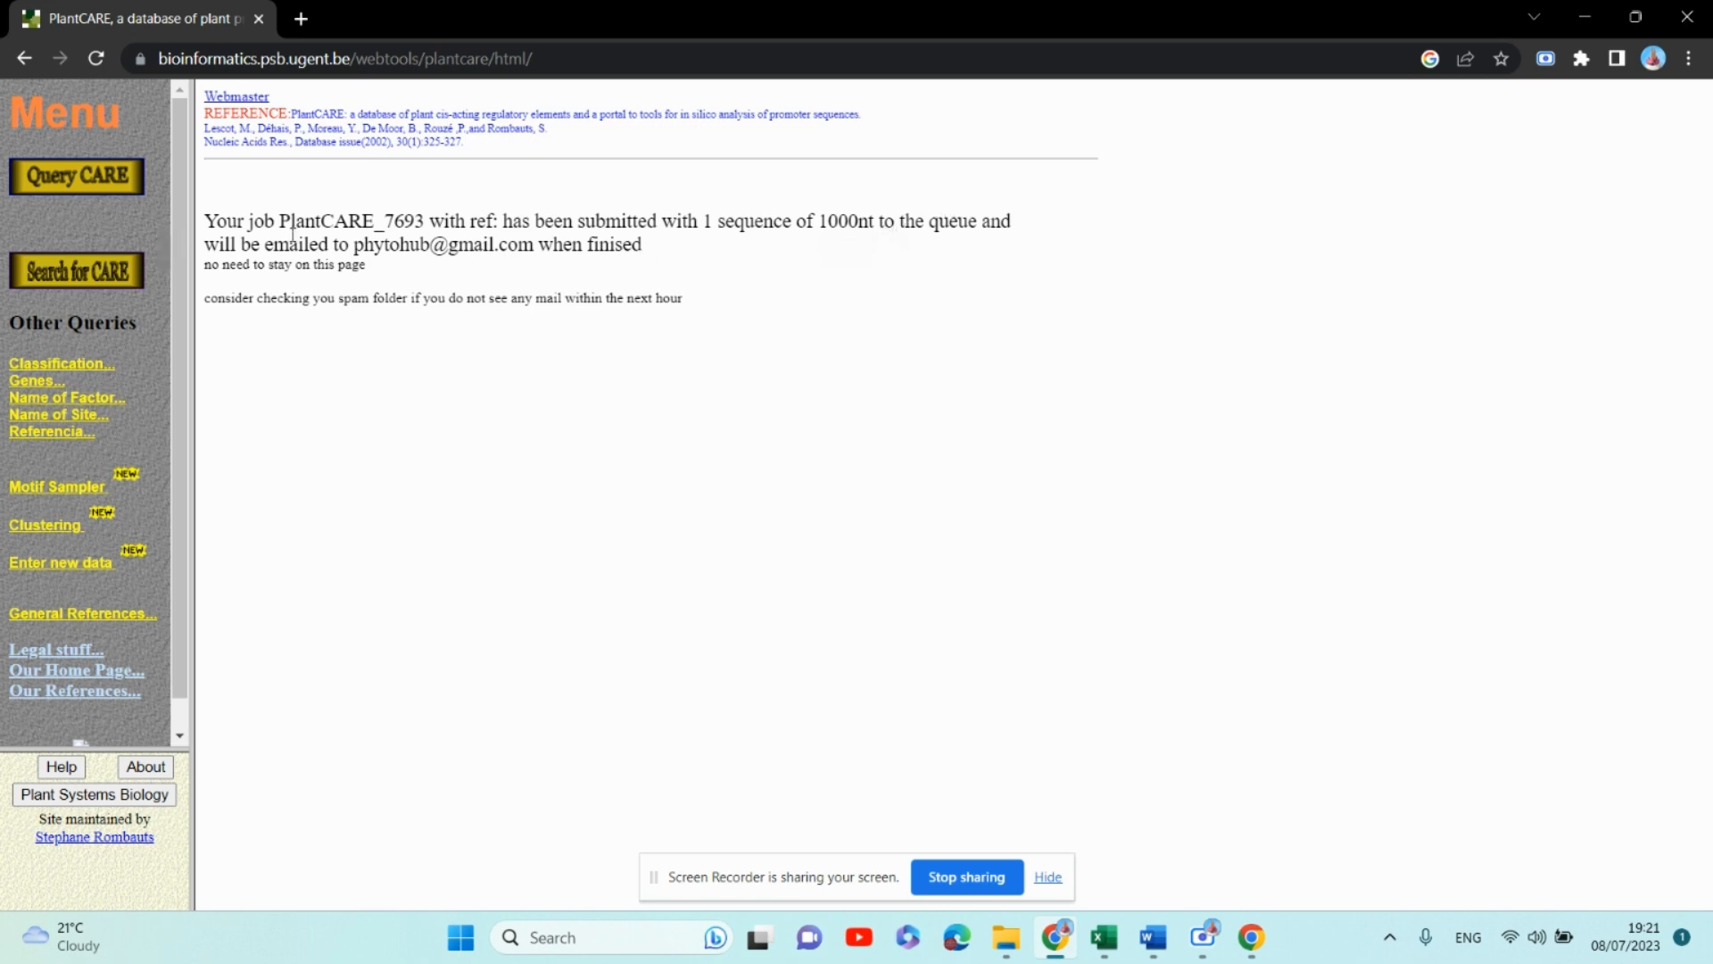
# Check the Gmail inbox in a new tab, then return to the PlantCARE job confirmation
pyautogui.doubleClick(355, 245)
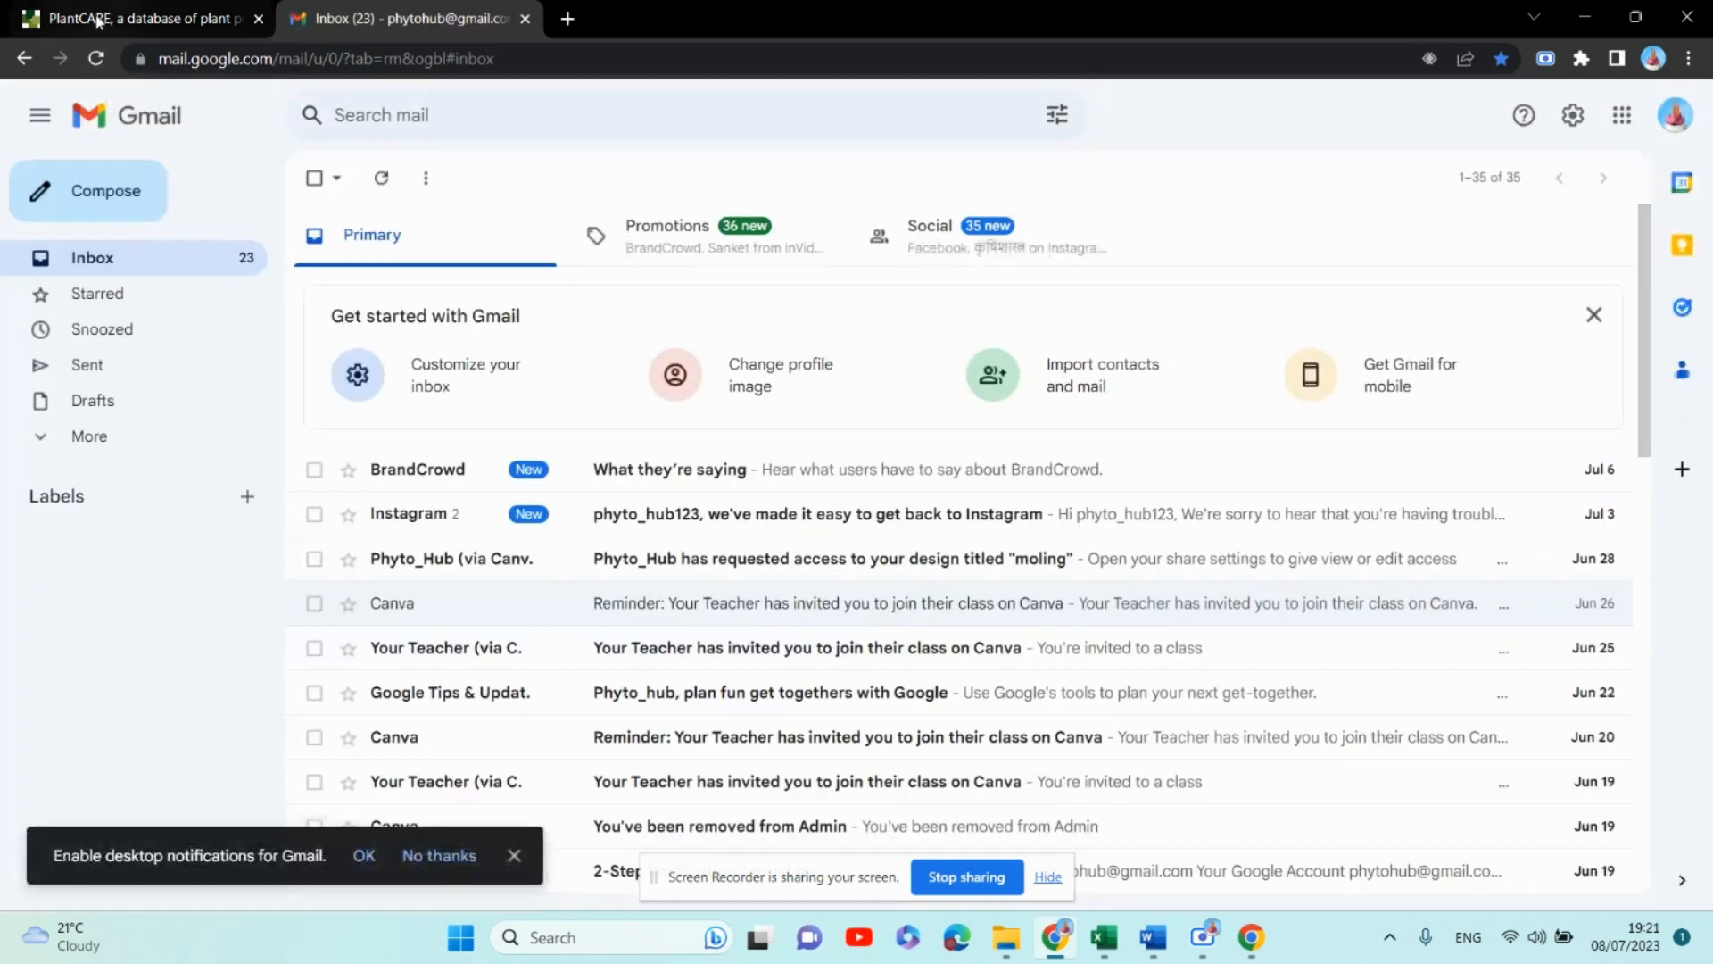
pyautogui.click(131, 18)
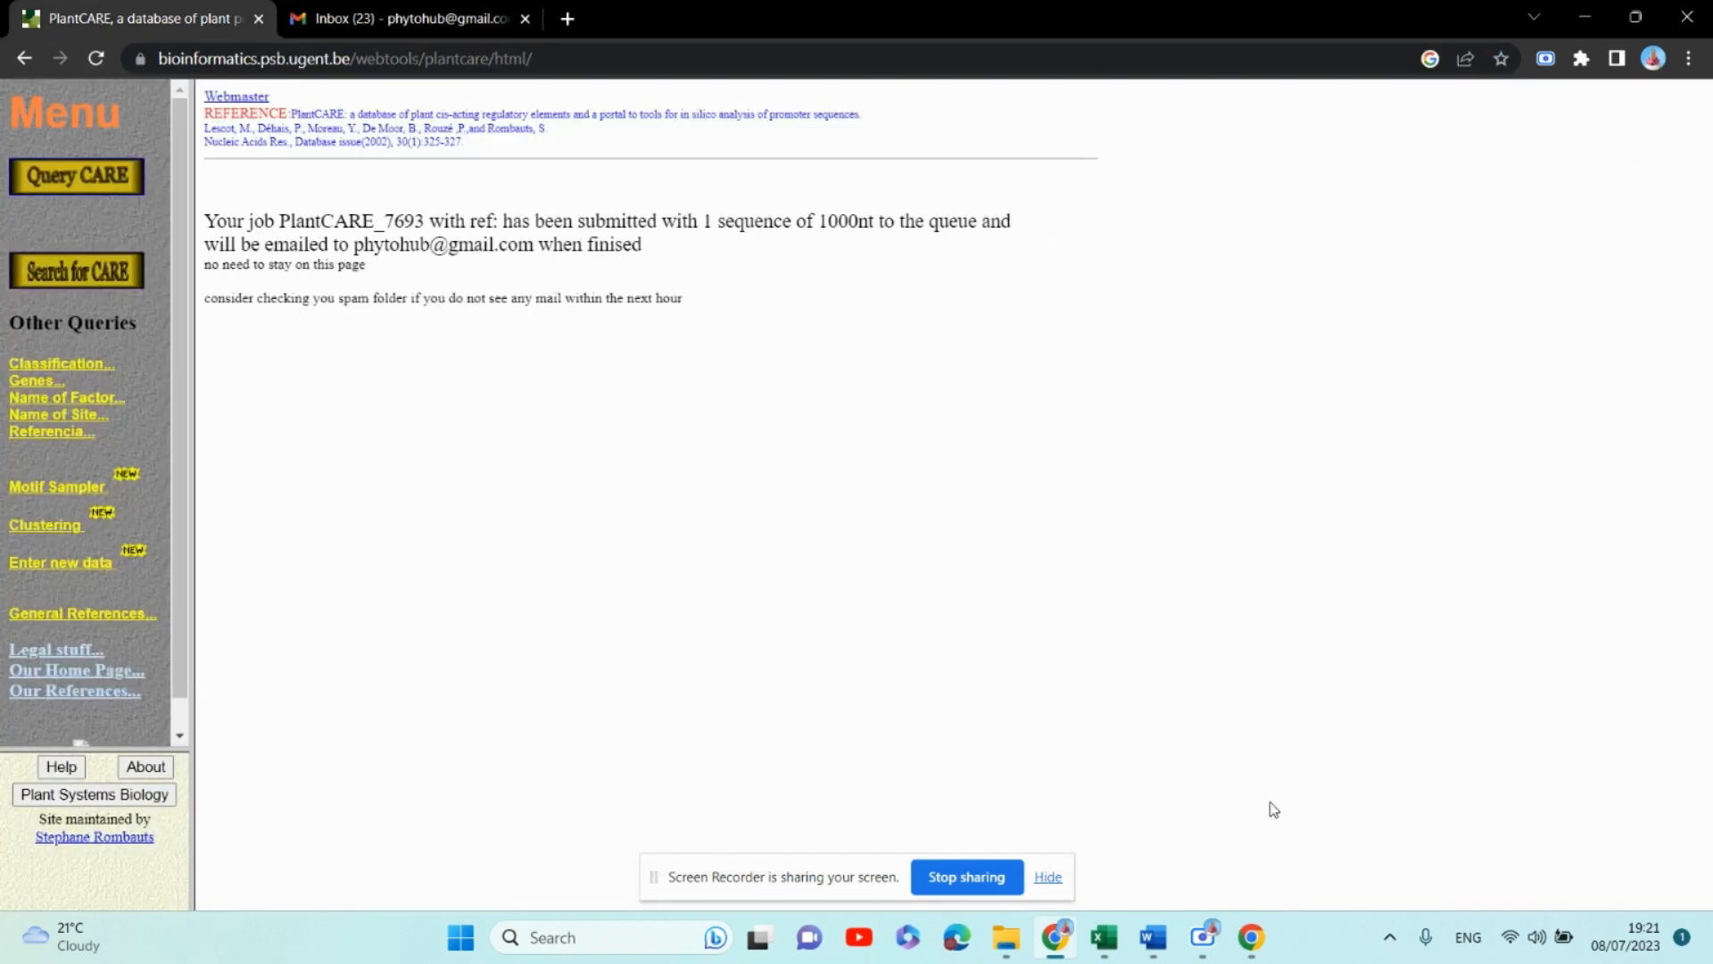